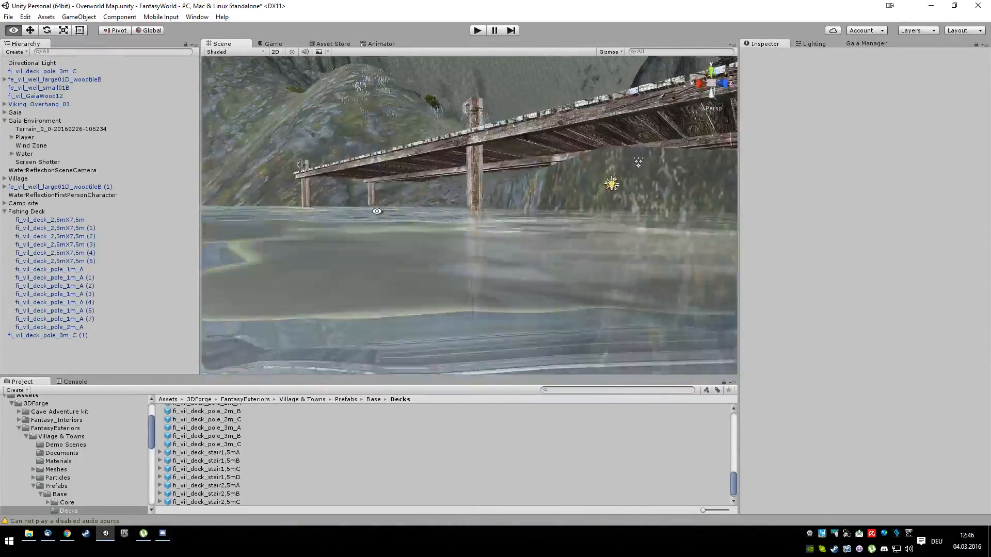
Nudge the long pole sideways beside the deck and face the view toward the shore.
{"action": "left_click_drag", "start_coordinate": [378, 210], "coordinate": [644, 292]}
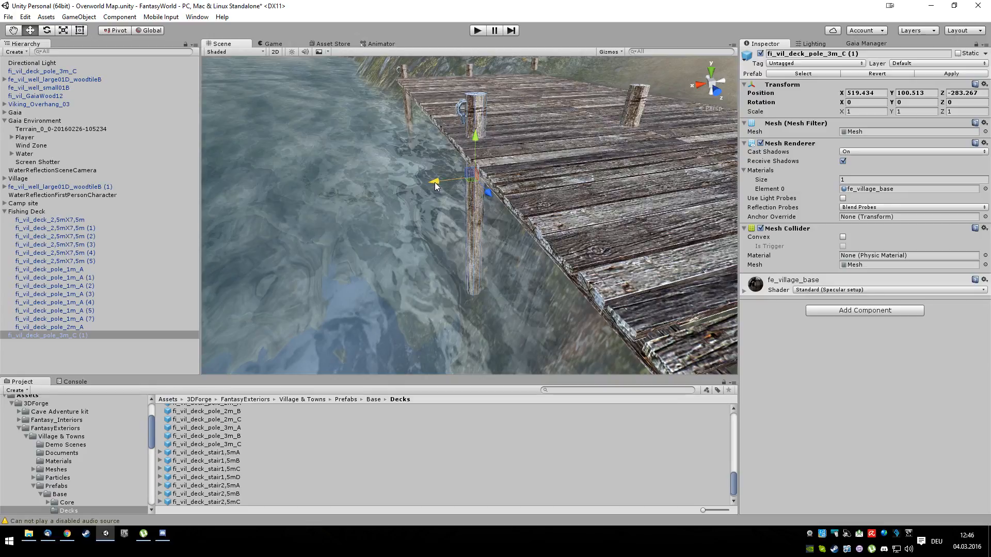
{"action": "left_click_drag", "start_coordinate": [435, 182], "coordinate": [429, 182]}
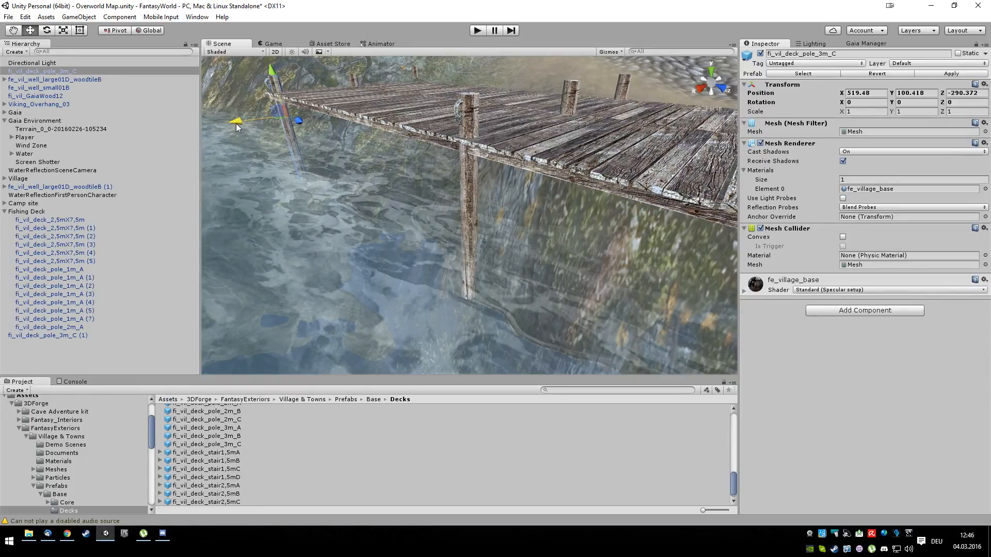
{"action": "left_click_drag", "start_coordinate": [238, 128], "coordinate": [405, 262]}
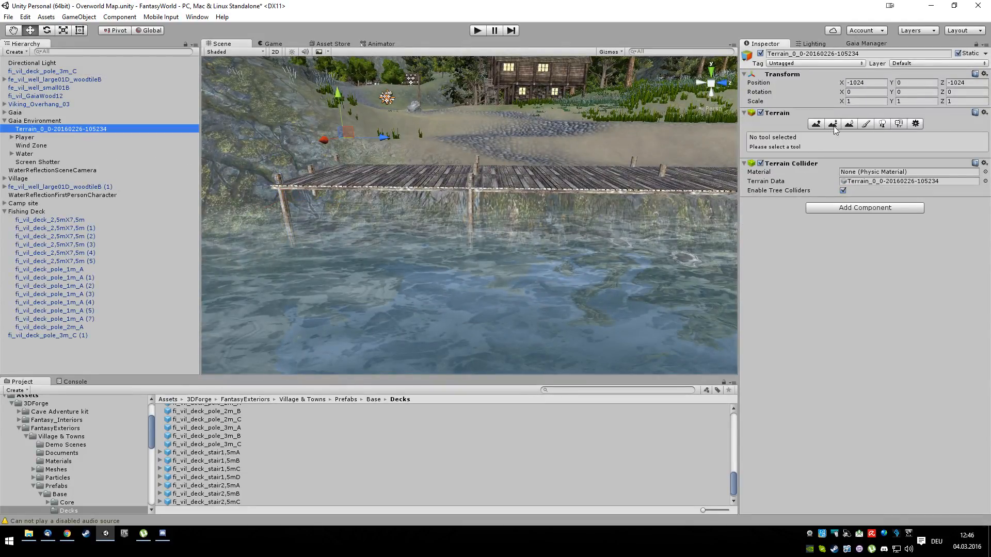
Paint the lakebed under the poles and in front to a fixed height of about 98.
{"action": "left_click", "coordinate": [834, 123]}
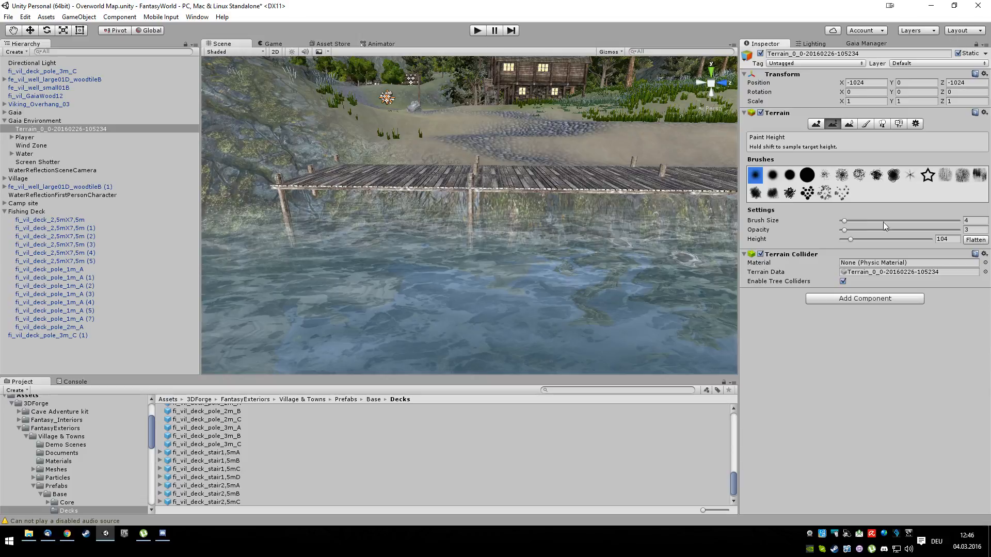
{"action": "left_click", "coordinate": [942, 239]}
{"action": "type", "text": "95"}
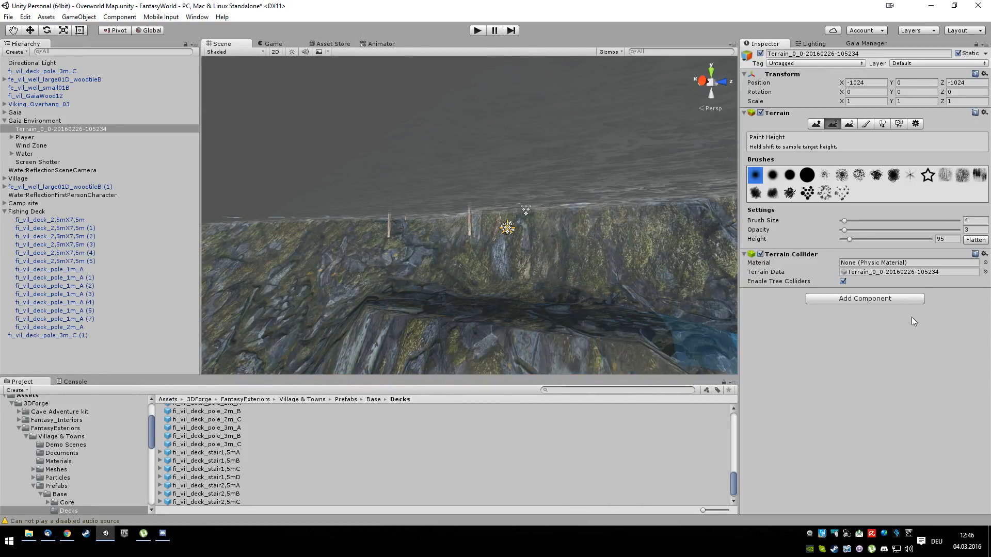
{"action": "left_click", "coordinate": [947, 238]}
{"action": "type", "text": "97"}
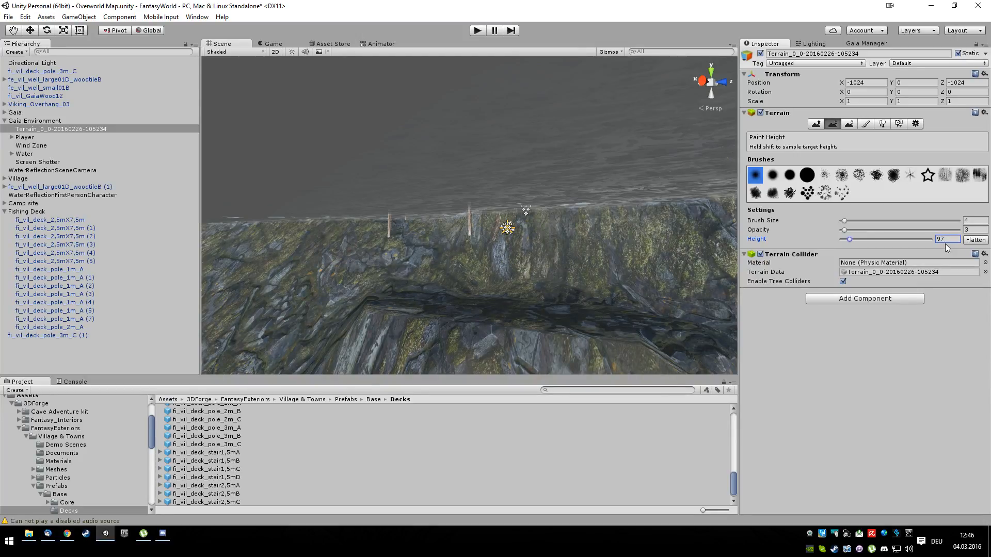
{"action": "left_click", "coordinate": [446, 285]}
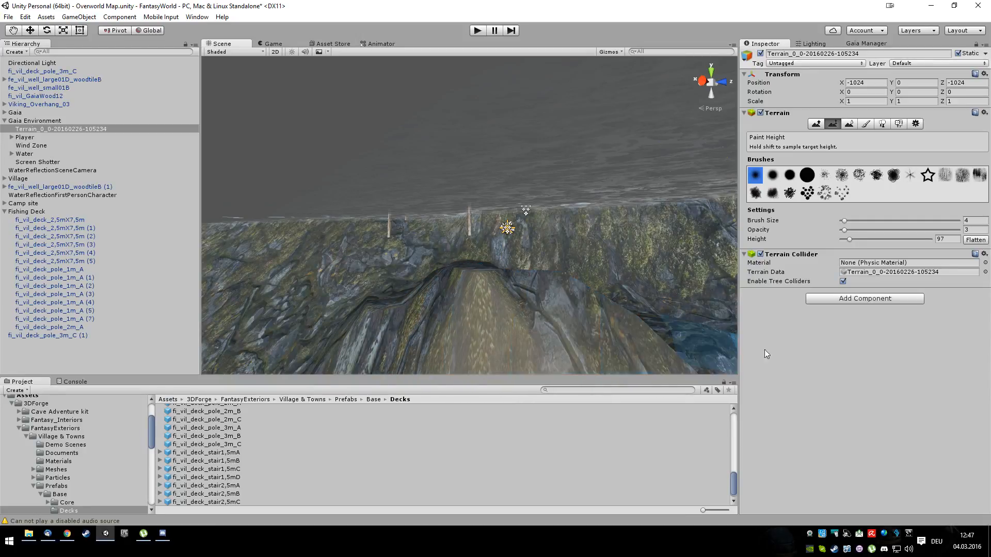
{"action": "left_click", "coordinate": [948, 239]}
{"action": "type", "text": "98"}
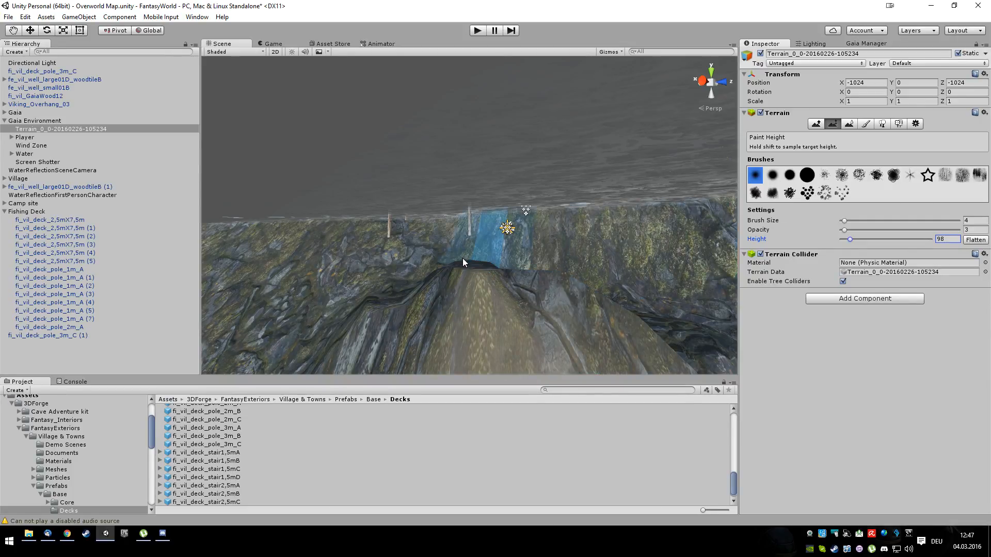
{"action": "left_click", "coordinate": [471, 265]}
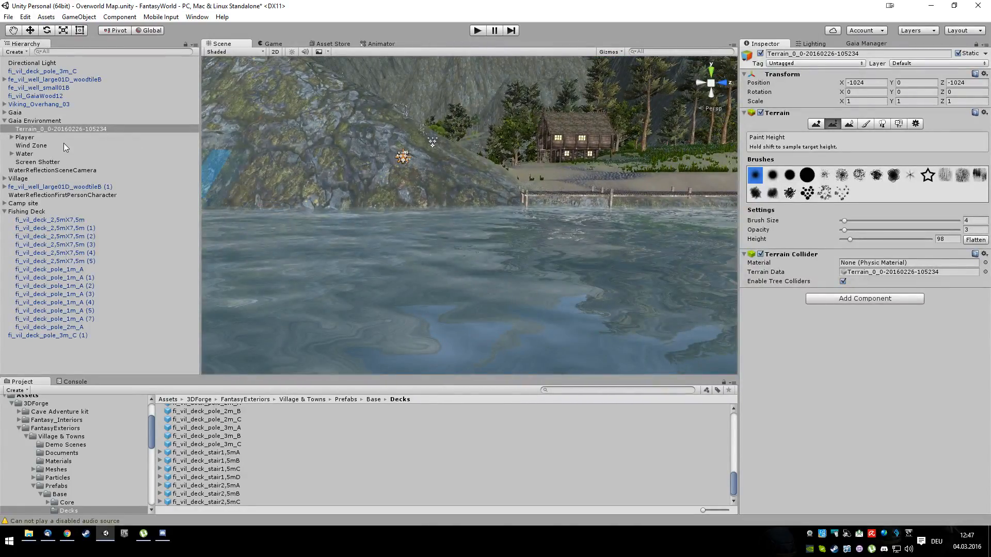
Hide the Water object and smooth the rocky slope beside the deck on the terrain.
{"action": "left_click", "coordinate": [25, 153]}
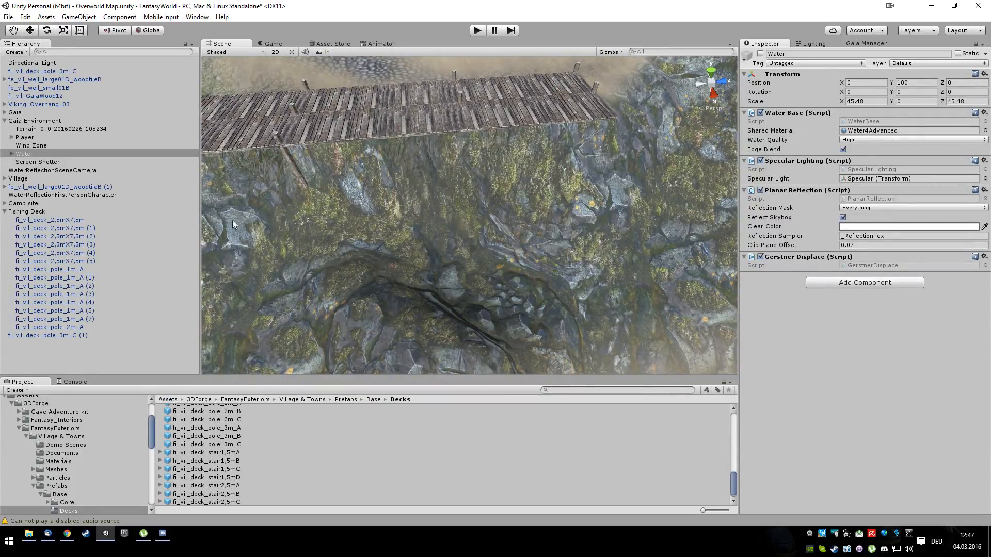
{"action": "left_click", "coordinate": [60, 129]}
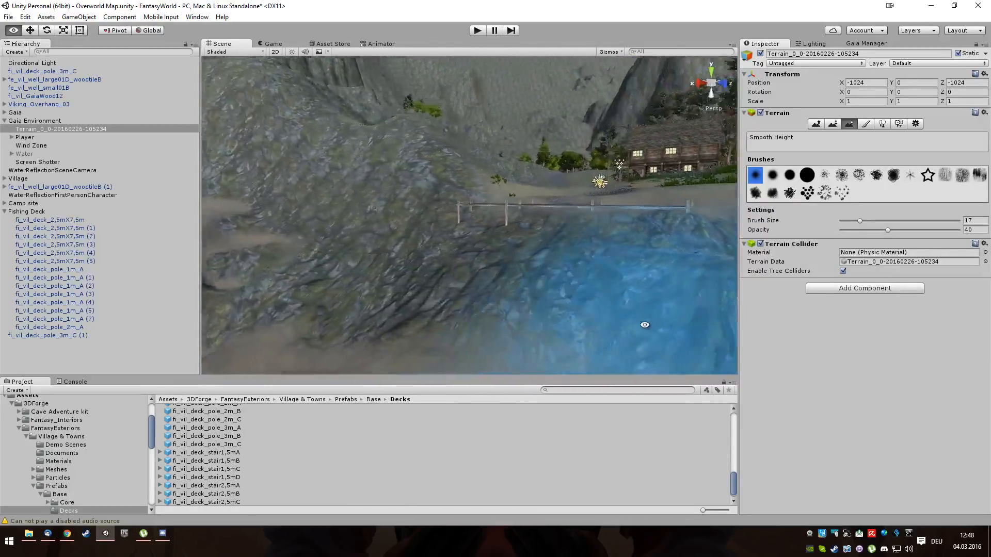
{"action": "left_click_drag", "start_coordinate": [644, 325], "coordinate": [692, 288]}
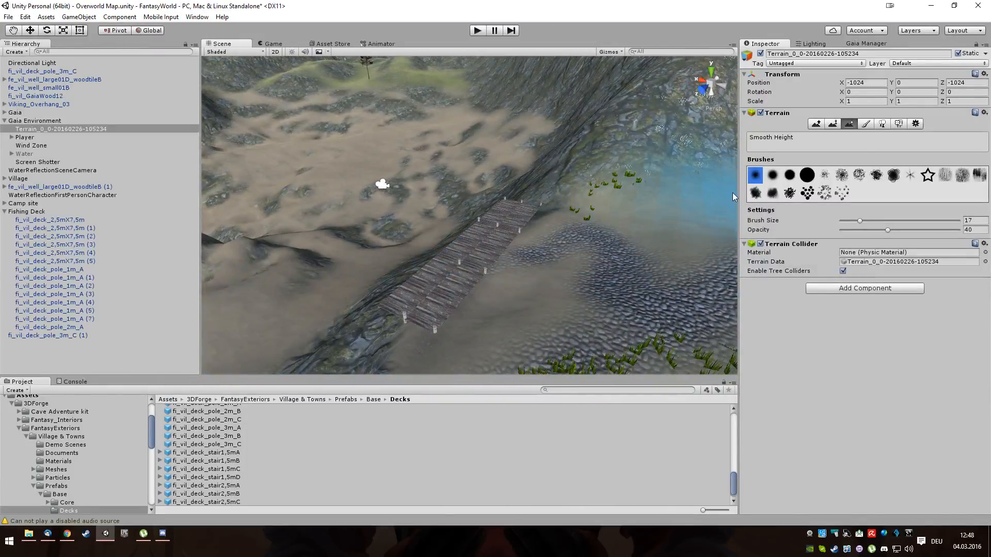
{"action": "left_click", "coordinate": [866, 122]}
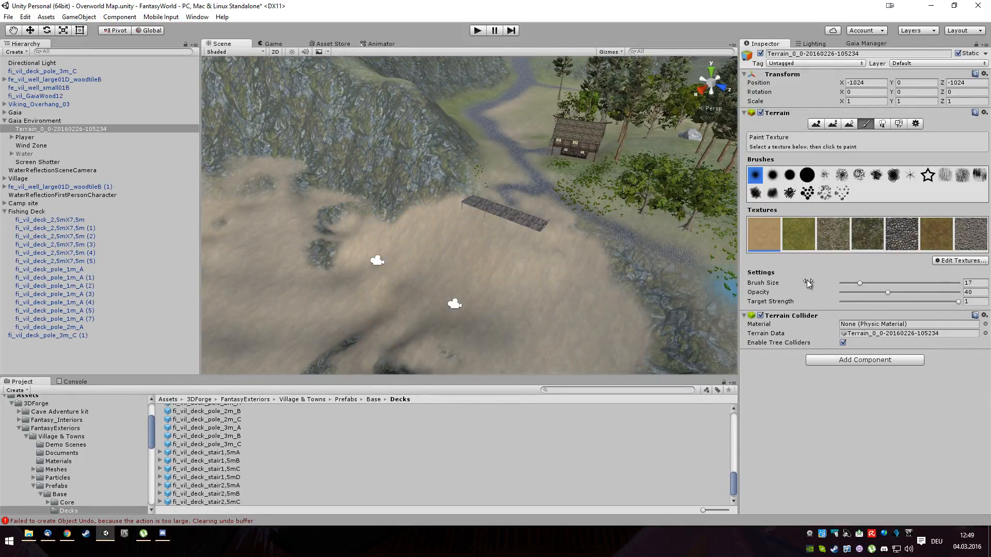
Lower the texture paint opacity to about 5 for a faint sand layer.
{"action": "left_click_drag", "start_coordinate": [888, 292], "coordinate": [846, 292]}
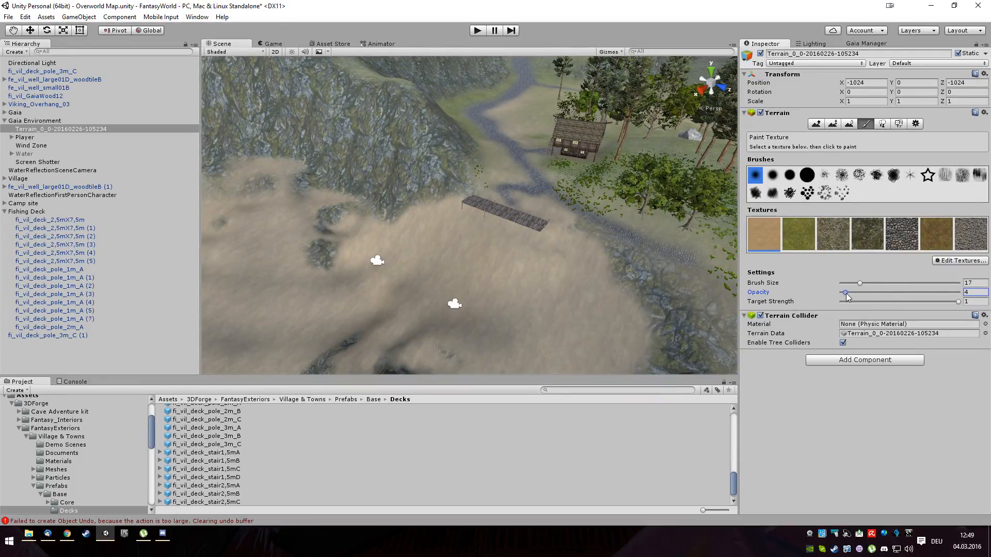
{"action": "left_click", "coordinate": [400, 218]}
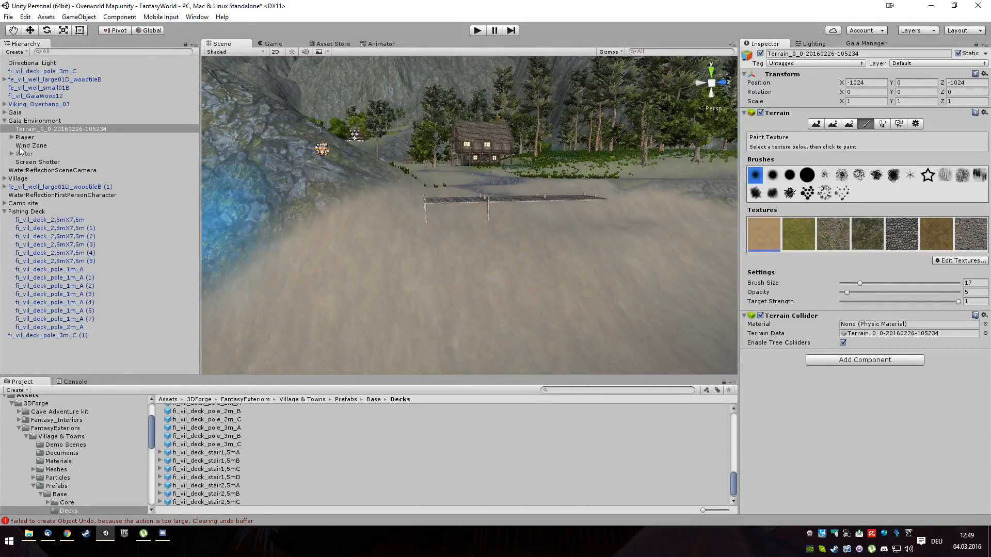
Show the water again and parent the spare long pole under Fishing Deck.
{"action": "left_click", "coordinate": [25, 153]}
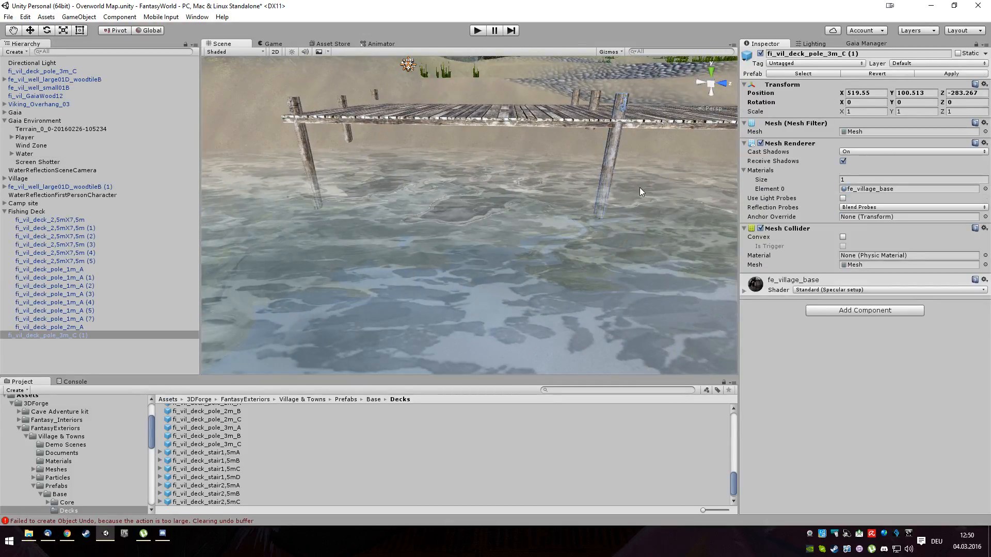
{"action": "left_click", "coordinate": [48, 334]}
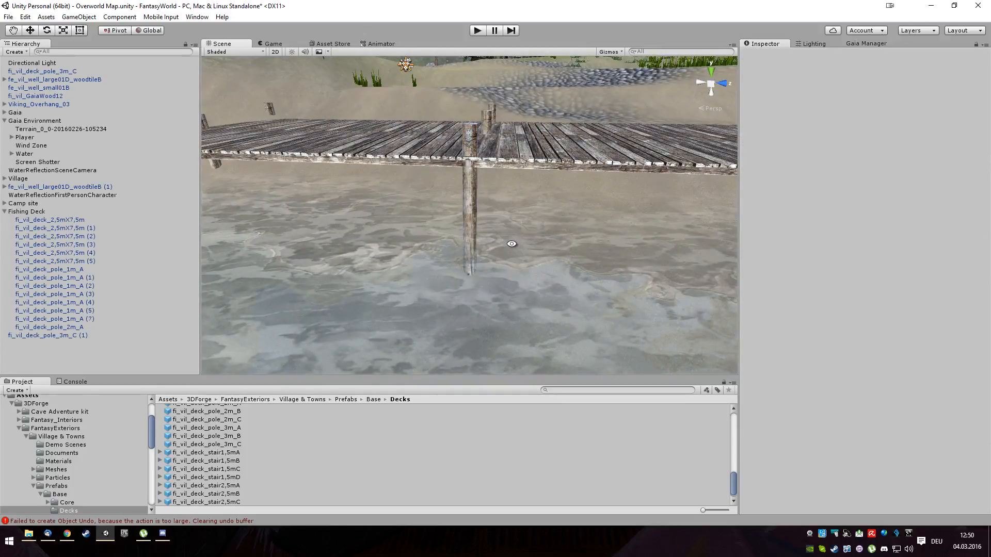
{"action": "left_click_drag", "start_coordinate": [511, 244], "coordinate": [301, 213]}
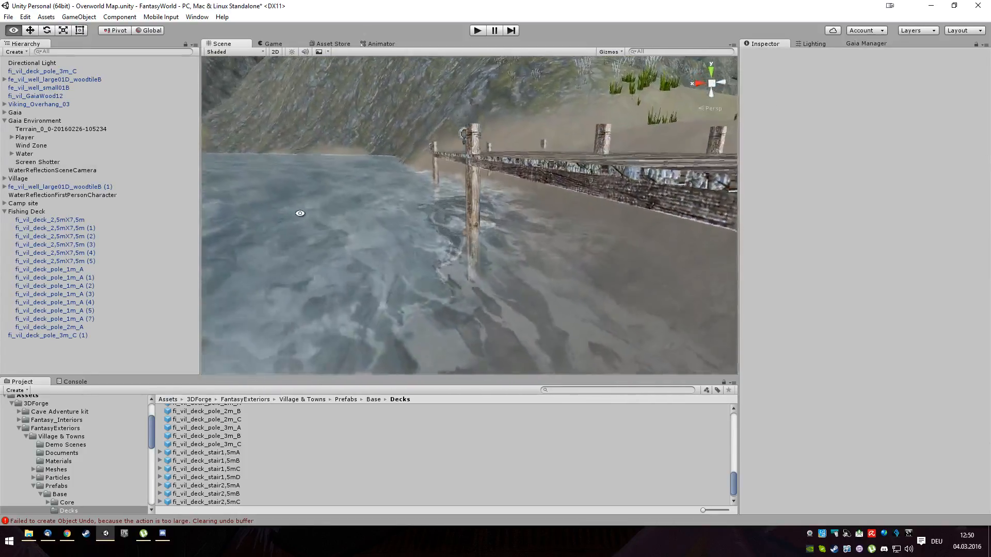
{"action": "left_click", "coordinate": [47, 335]}
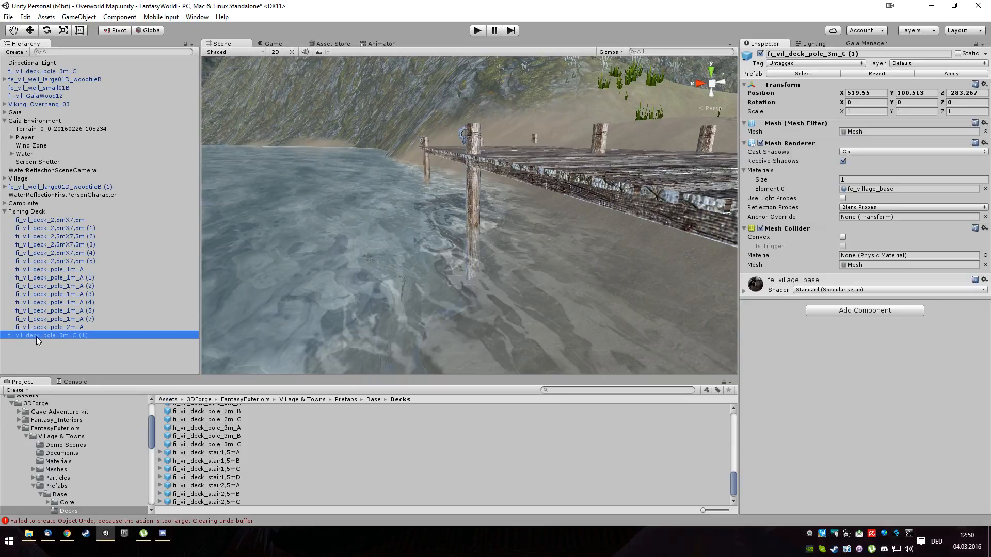
{"action": "left_click", "coordinate": [27, 210]}
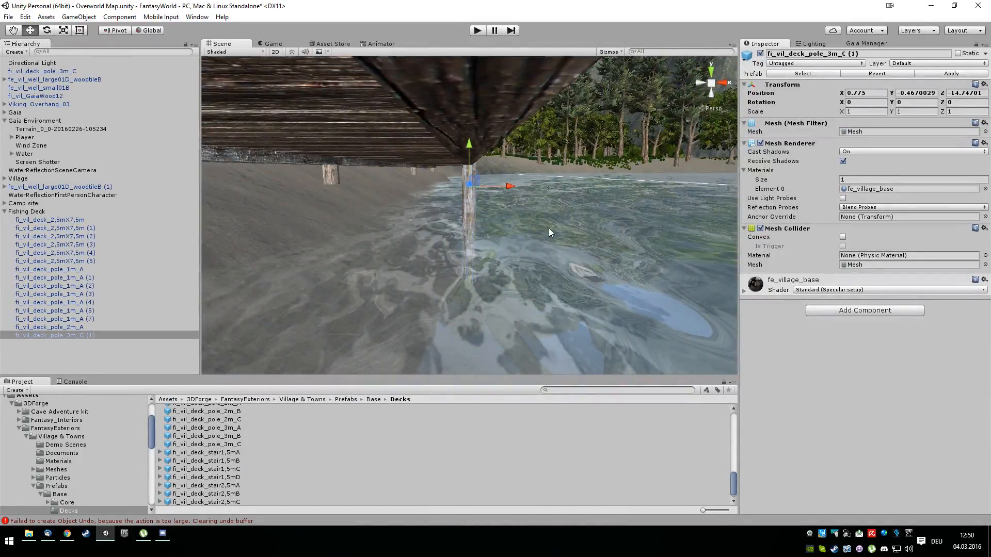
Slide the spare long pole into place under the deck's front edge.
{"action": "left_click_drag", "start_coordinate": [548, 232], "coordinate": [532, 271]}
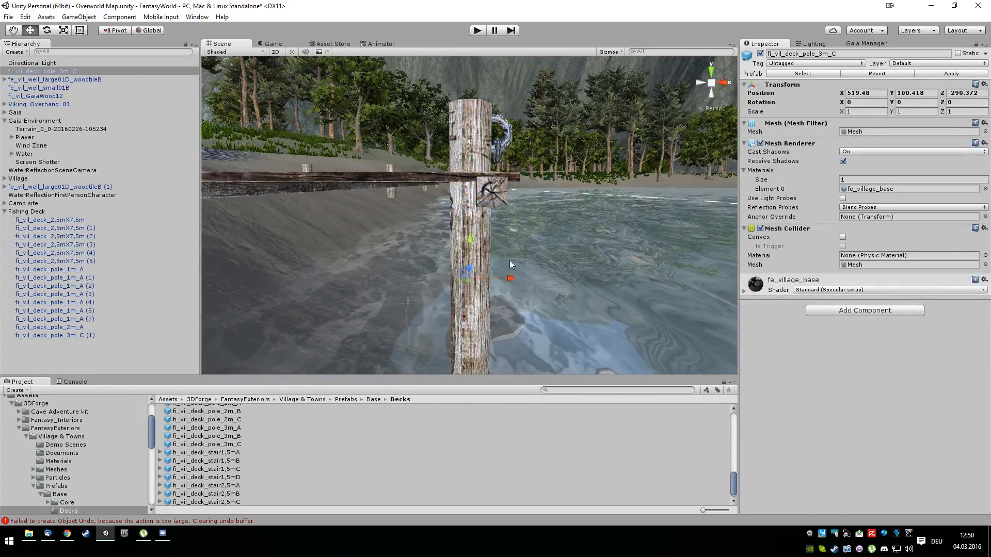
{"action": "left_click_drag", "start_coordinate": [509, 278], "coordinate": [530, 280]}
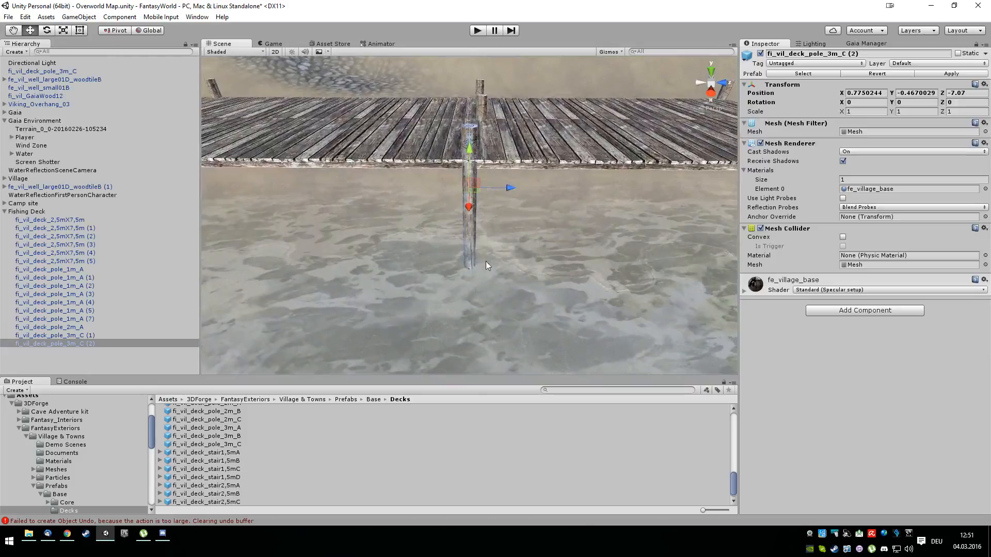
Move the copied pole along under the deck and view the pier from the lake.
{"action": "left_click_drag", "start_coordinate": [510, 187], "coordinate": [519, 190]}
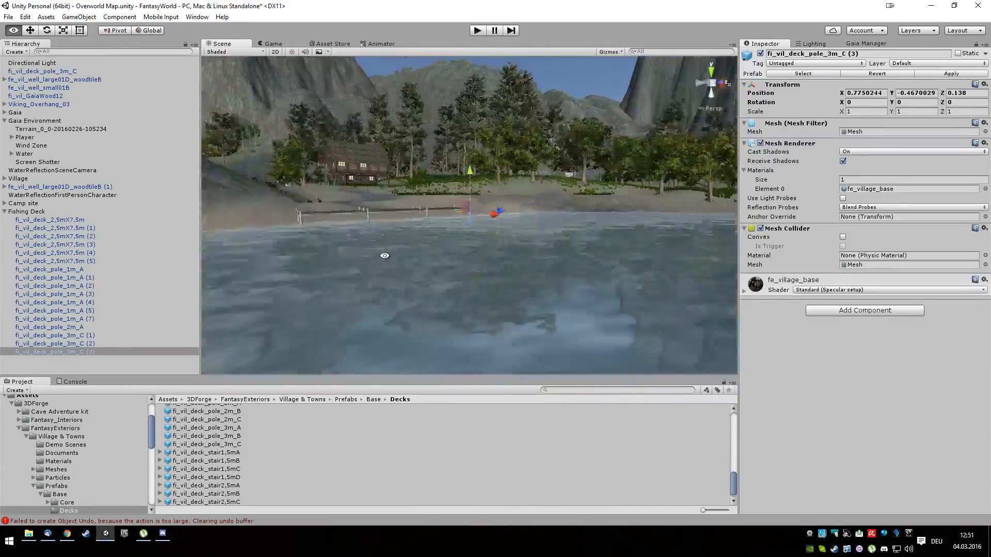
{"action": "left_click_drag", "start_coordinate": [384, 255], "coordinate": [449, 350]}
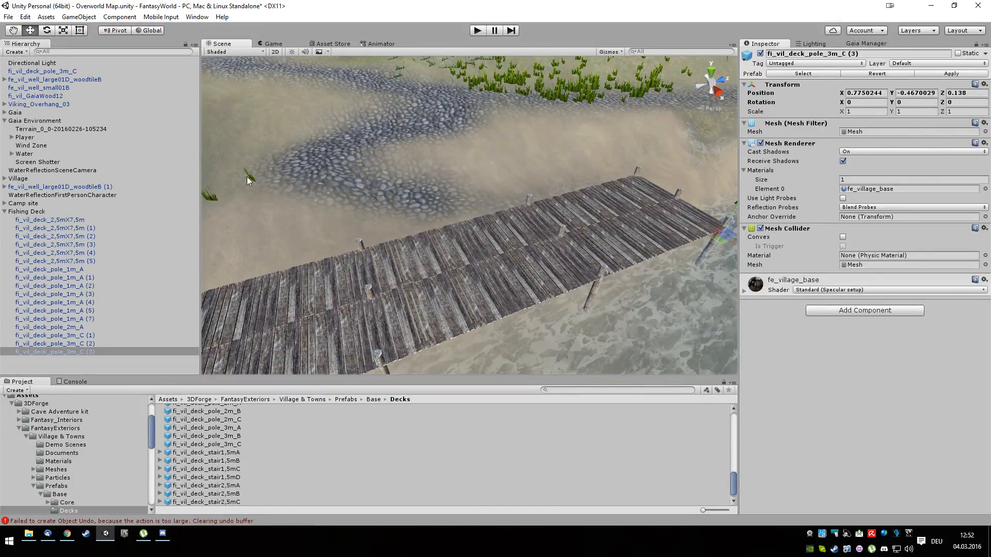
Select the terrain and shrink the texture paint brush to a small size.
{"action": "left_click", "coordinate": [61, 129]}
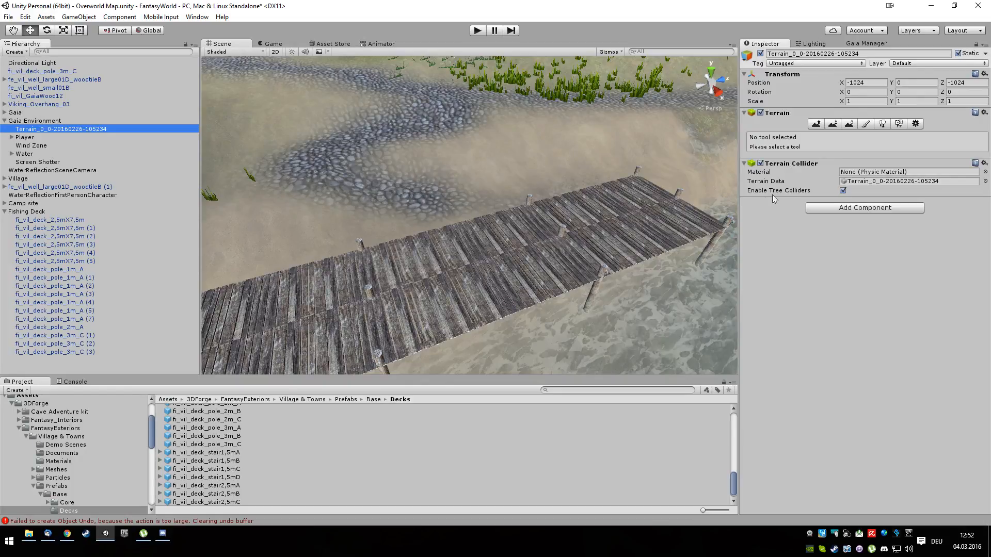
{"action": "left_click", "coordinate": [865, 123]}
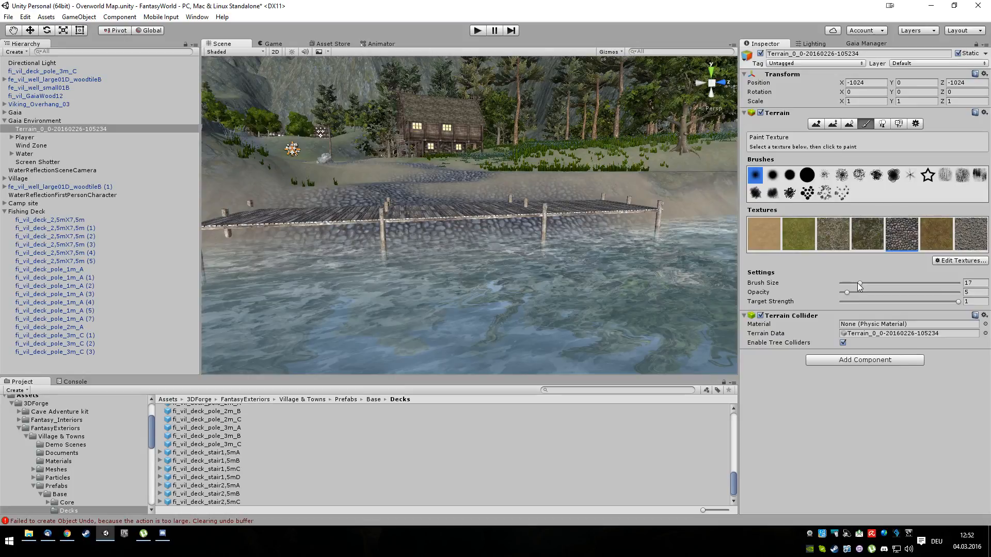
{"action": "left_click_drag", "start_coordinate": [860, 286], "coordinate": [846, 286]}
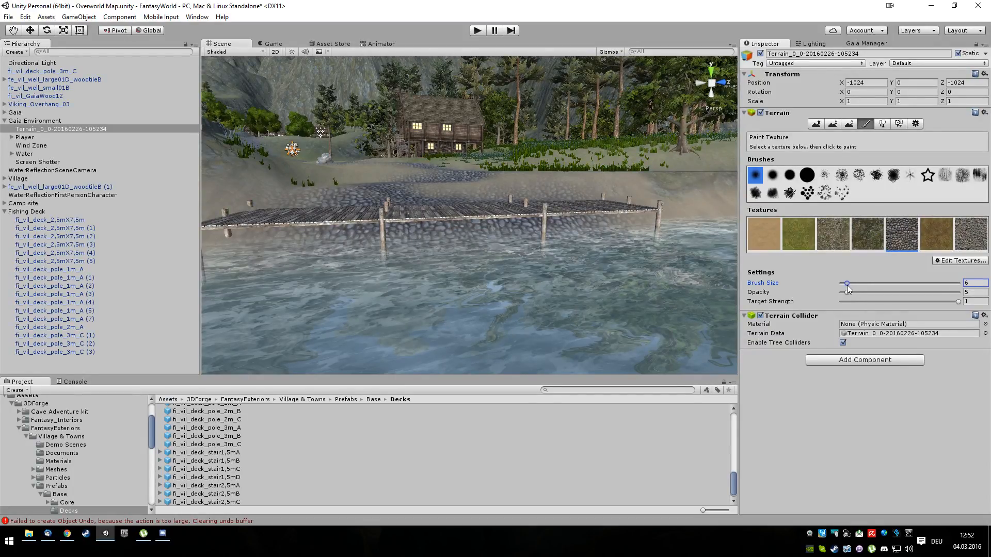
{"action": "left_click_drag", "start_coordinate": [846, 286], "coordinate": [843, 286]}
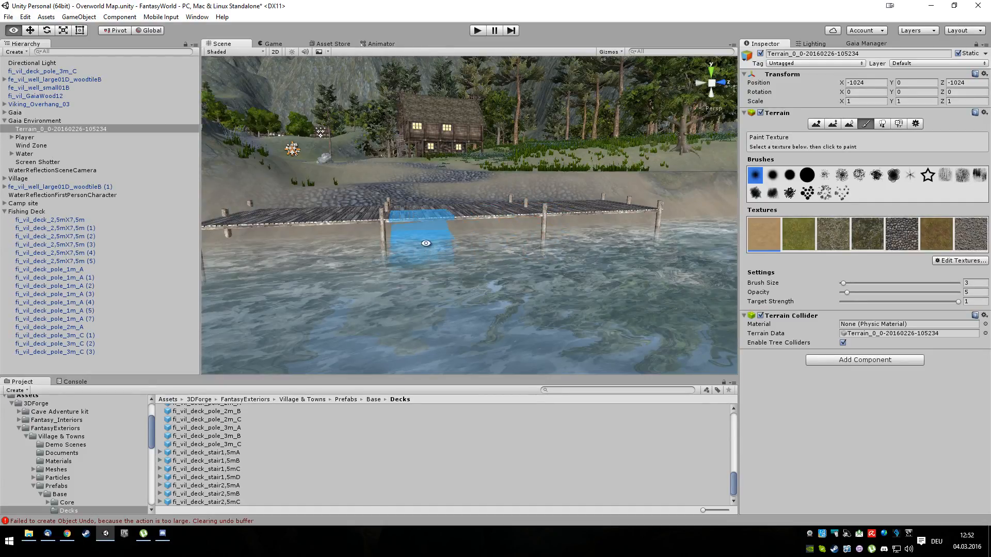
Paint sand texture onto the shore beneath and beside the deck.
{"action": "left_click_drag", "start_coordinate": [426, 244], "coordinate": [207, 265]}
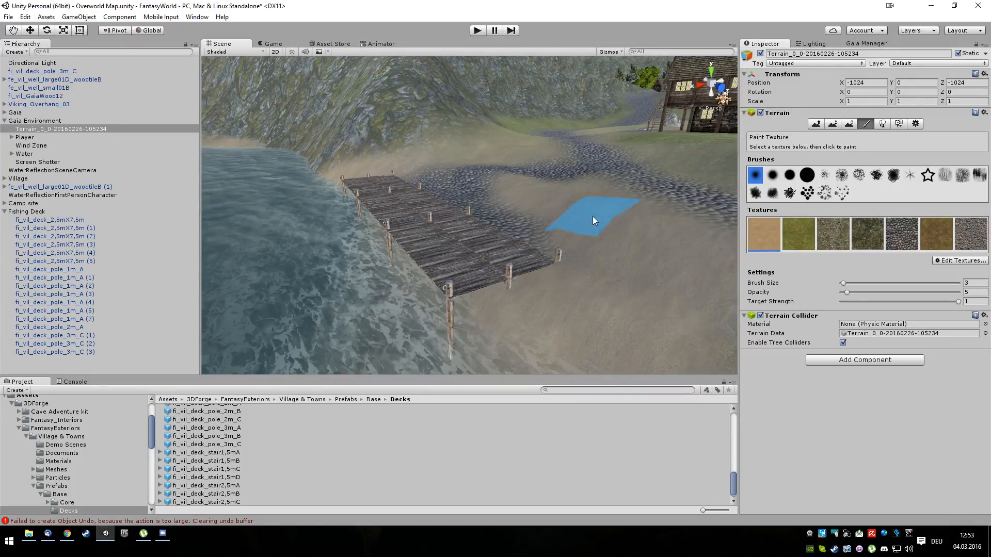
{"action": "mouse_move", "coordinate": [644, 307]}
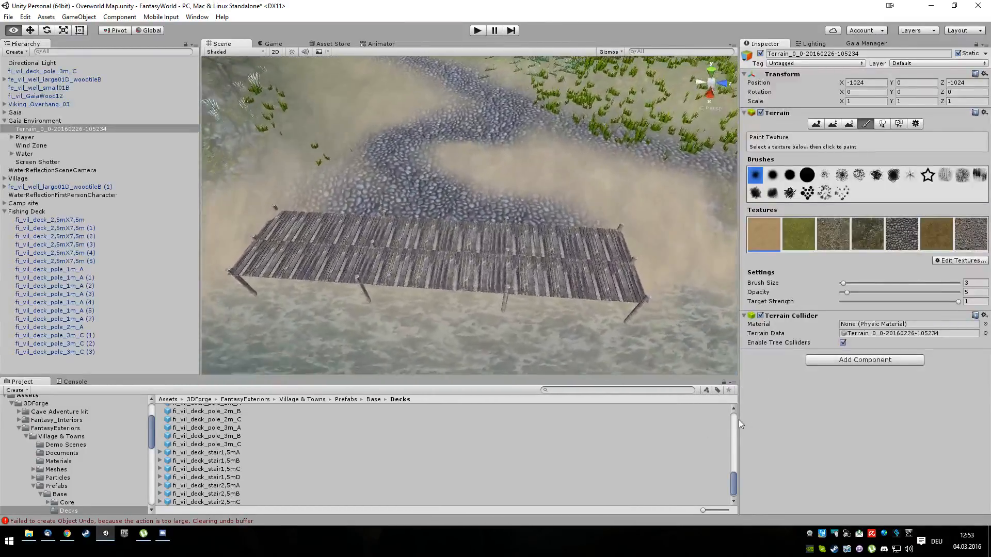
{"action": "left_click", "coordinate": [307, 177]}
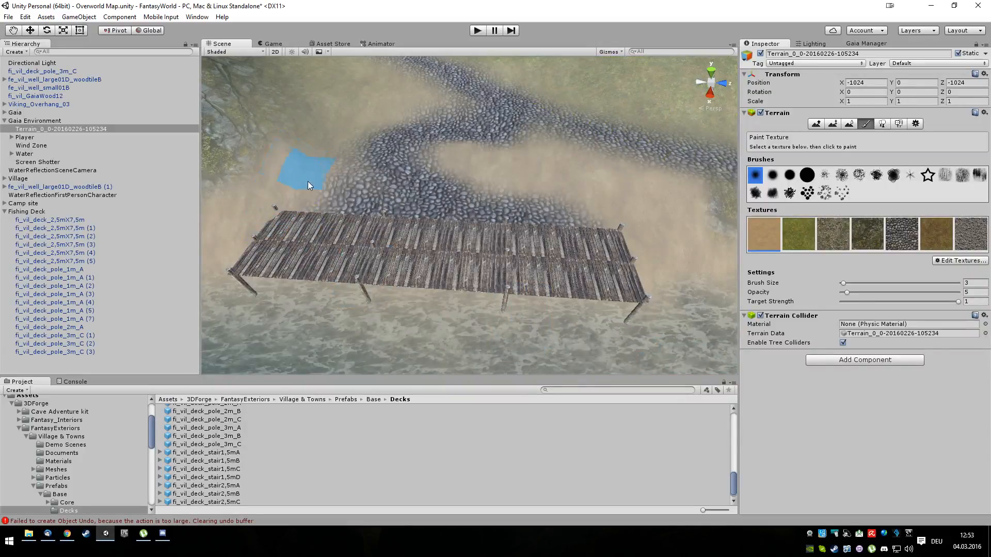
{"action": "left_click_drag", "start_coordinate": [310, 184], "coordinate": [317, 157]}
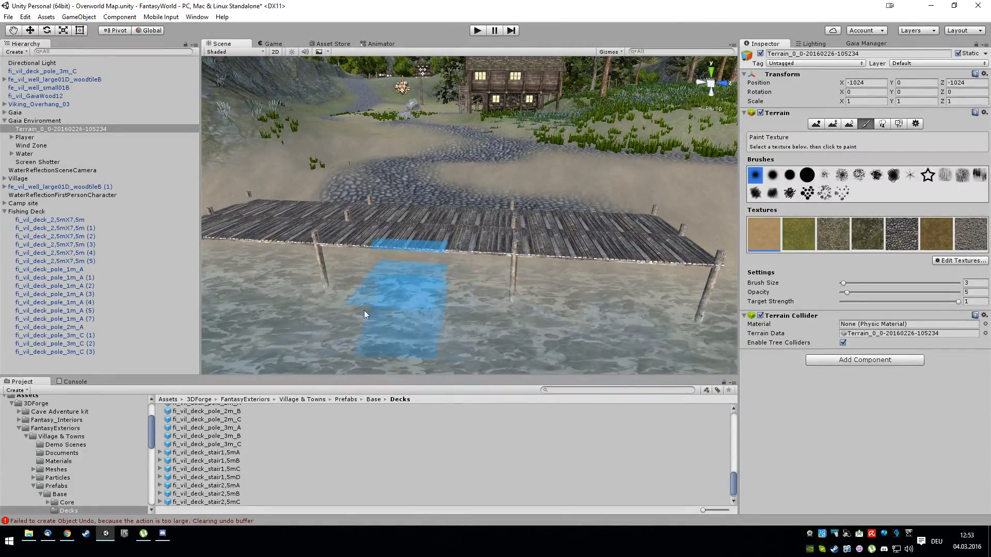
Preview the 3 m deck pole, worn 3x3 deck and stair2,5mD, stair1,5mD, stair2,5mB pieces.
{"action": "left_click", "coordinate": [205, 444]}
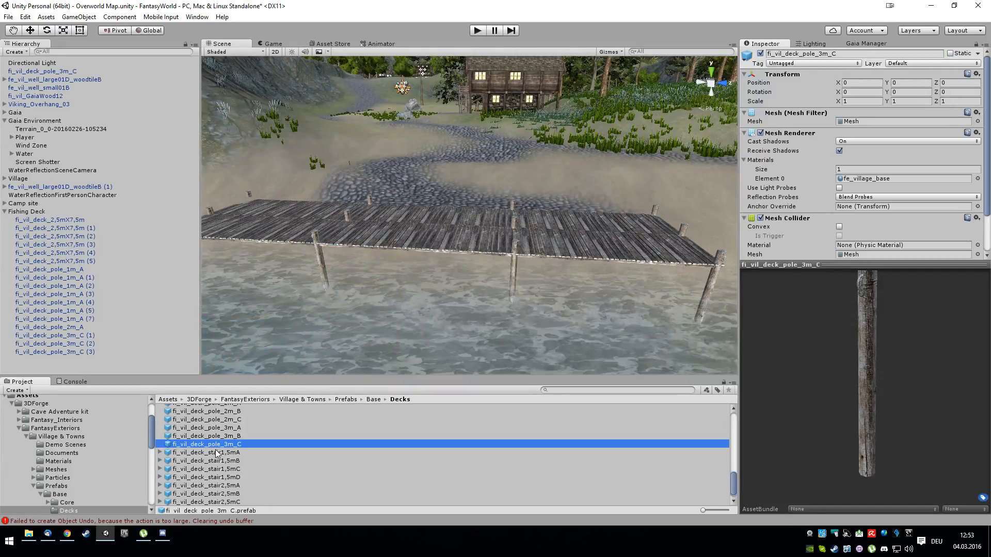
{"action": "left_click", "coordinate": [204, 415]}
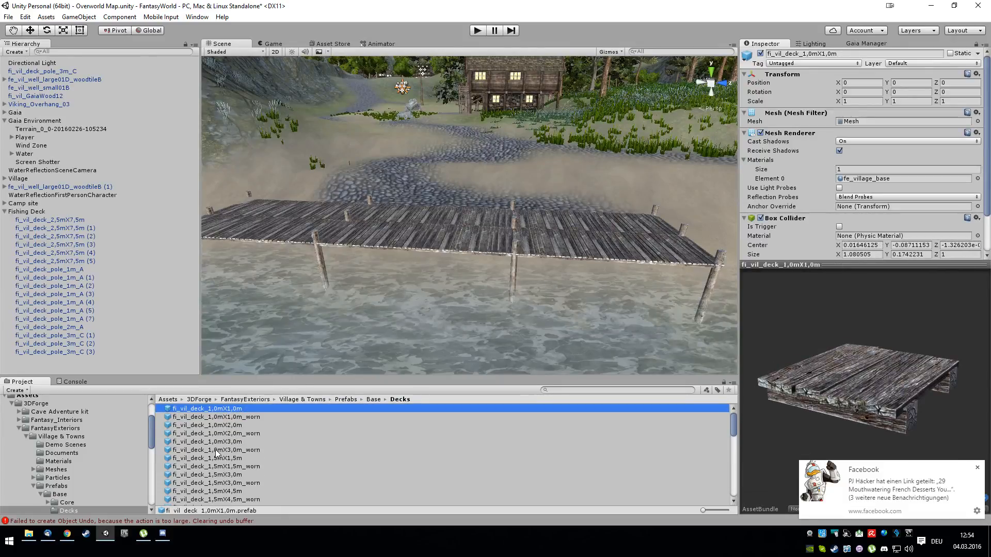
{"action": "left_click", "coordinate": [214, 495]}
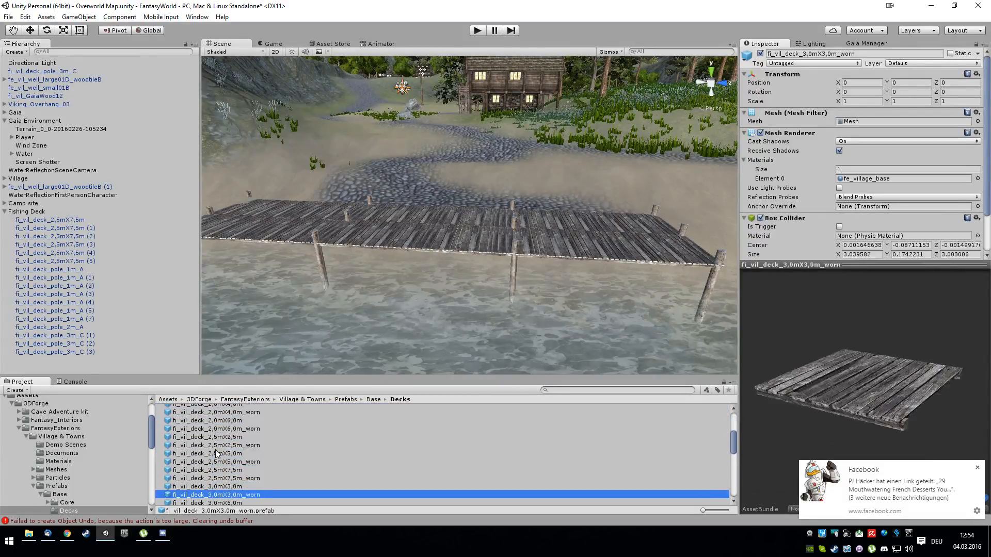
{"action": "left_click", "coordinate": [208, 502]}
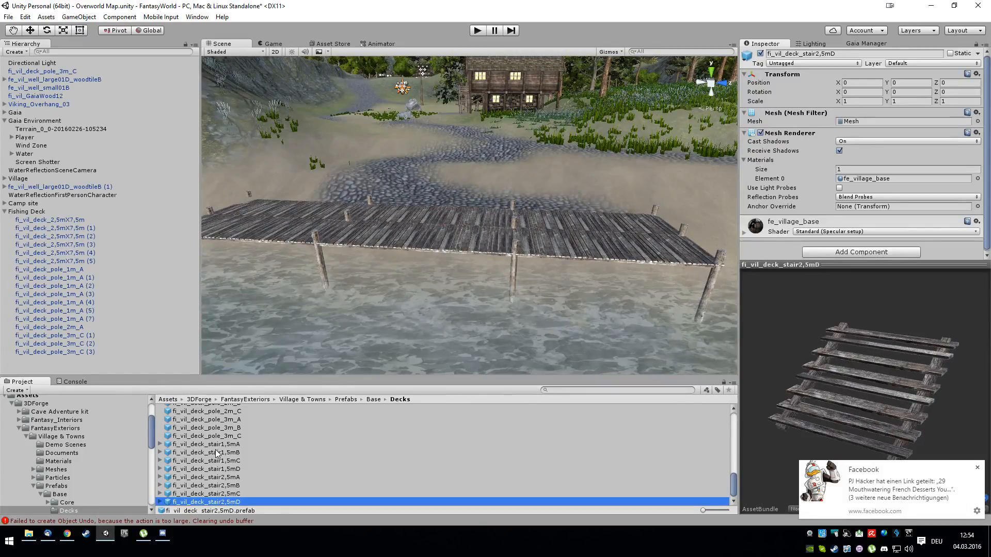
{"action": "left_click", "coordinate": [205, 469]}
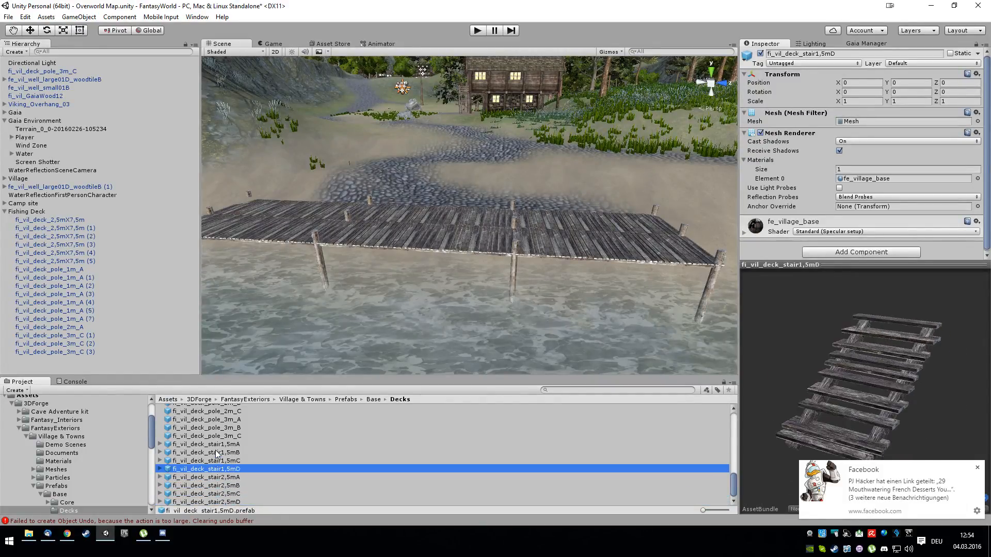
{"action": "left_click", "coordinate": [205, 485]}
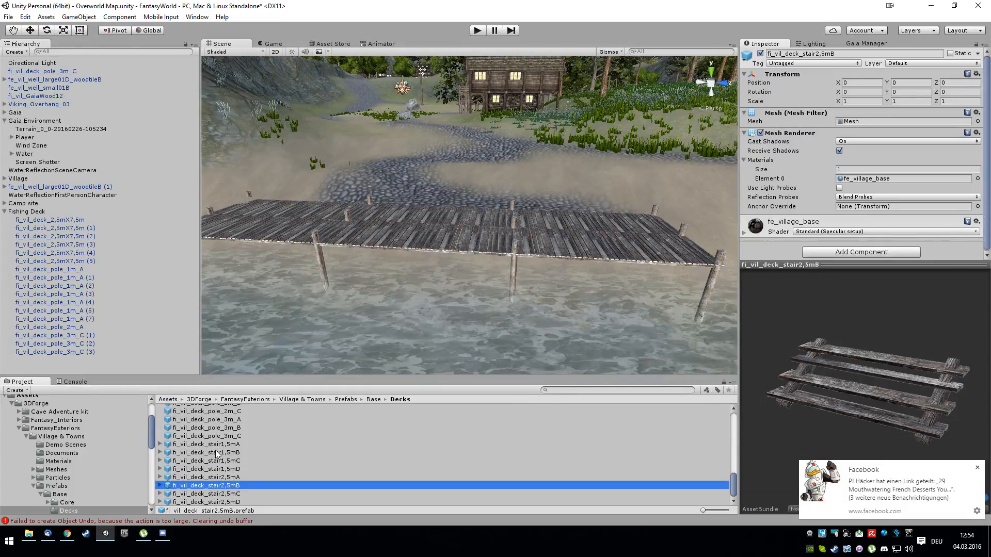
{"action": "left_click", "coordinate": [61, 129]}
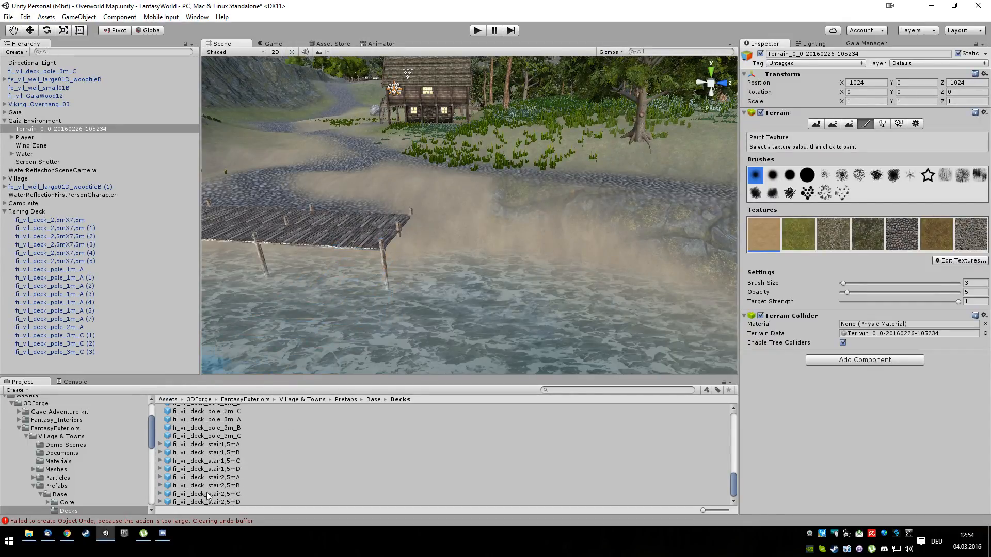
Preview the stair1,5mA, 1,5mB, 2,5mB, 2,5mA and 2,5mC variants in turn.
{"action": "left_click", "coordinate": [205, 444]}
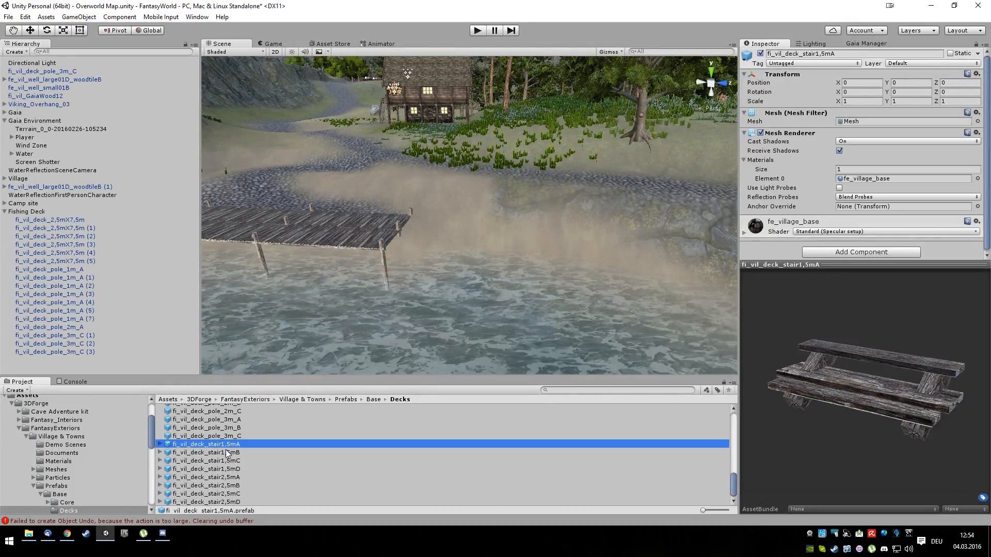
{"action": "left_click", "coordinate": [206, 452]}
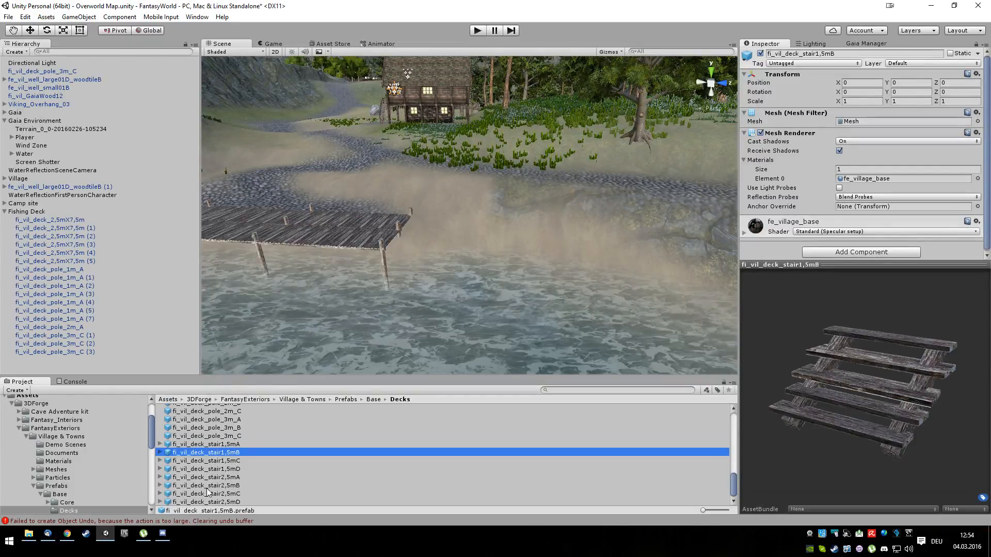
{"action": "left_click", "coordinate": [207, 485]}
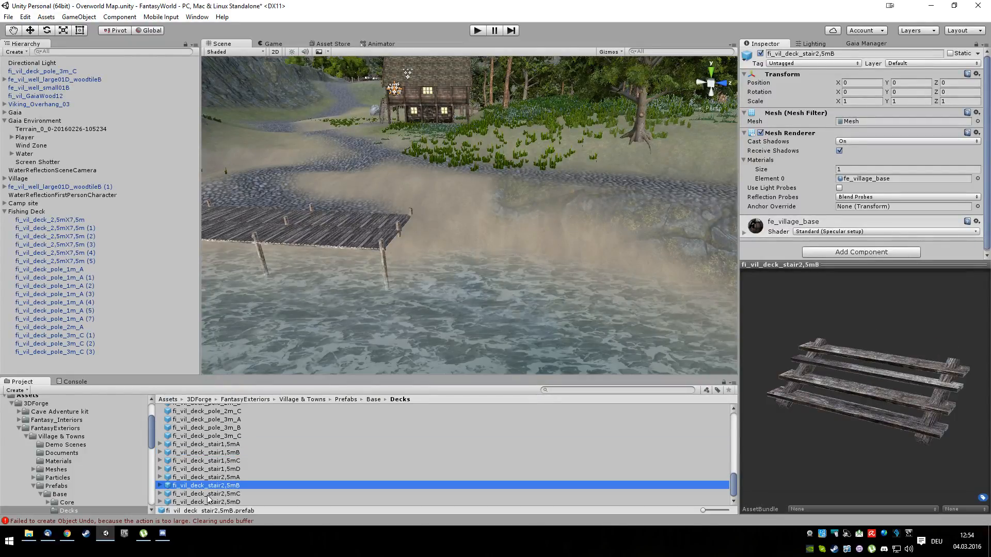
{"action": "left_click", "coordinate": [204, 477]}
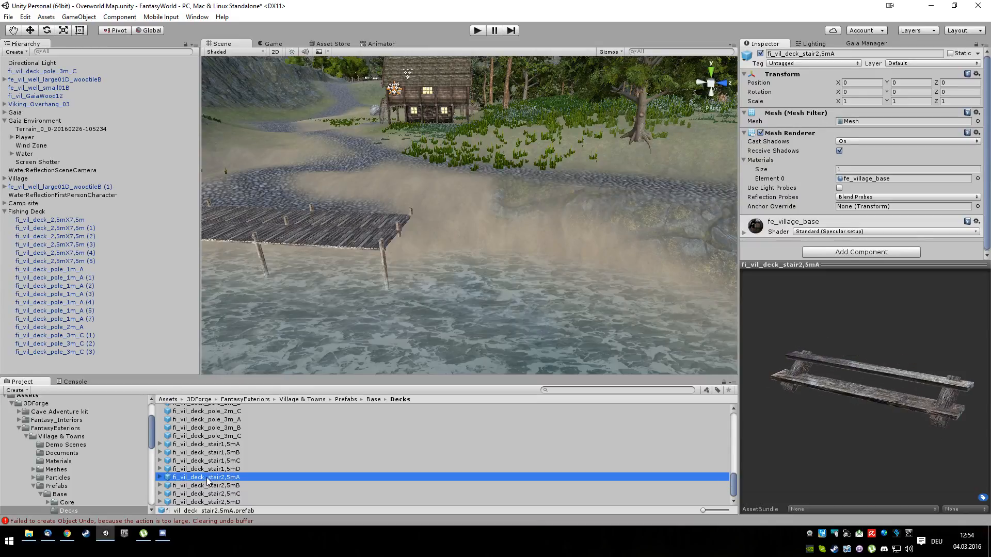
{"action": "left_click", "coordinate": [205, 493]}
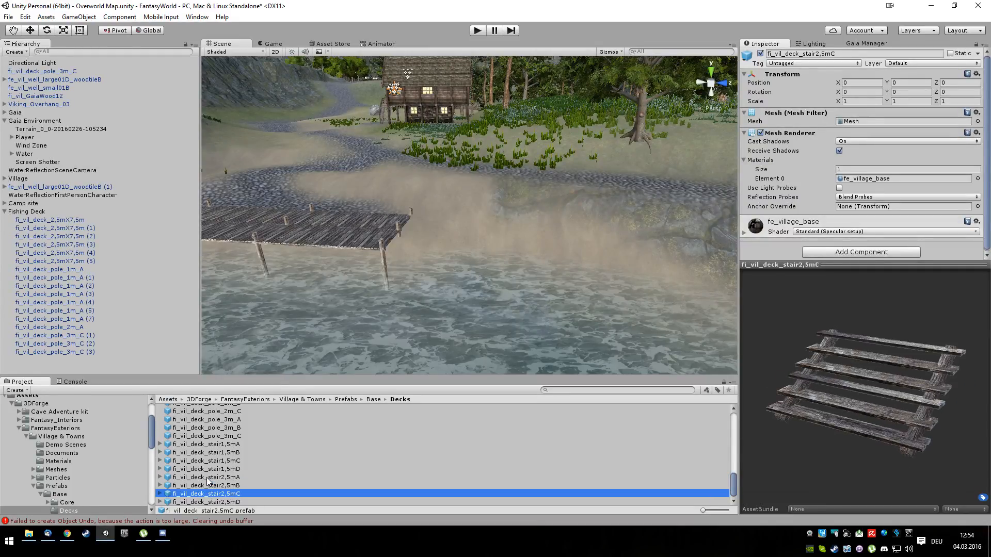
{"action": "left_click", "coordinate": [205, 502]}
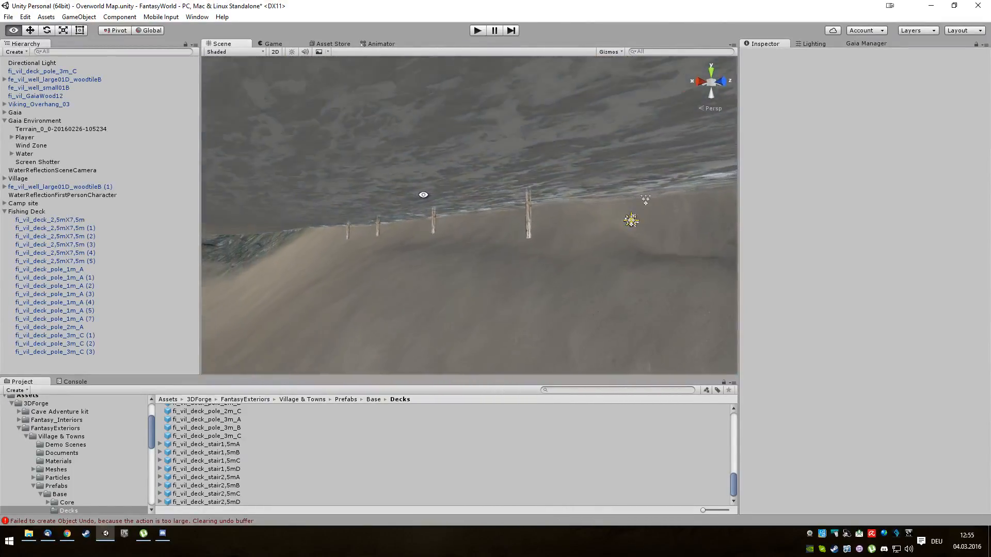
{"action": "left_click_drag", "start_coordinate": [423, 194], "coordinate": [350, 244]}
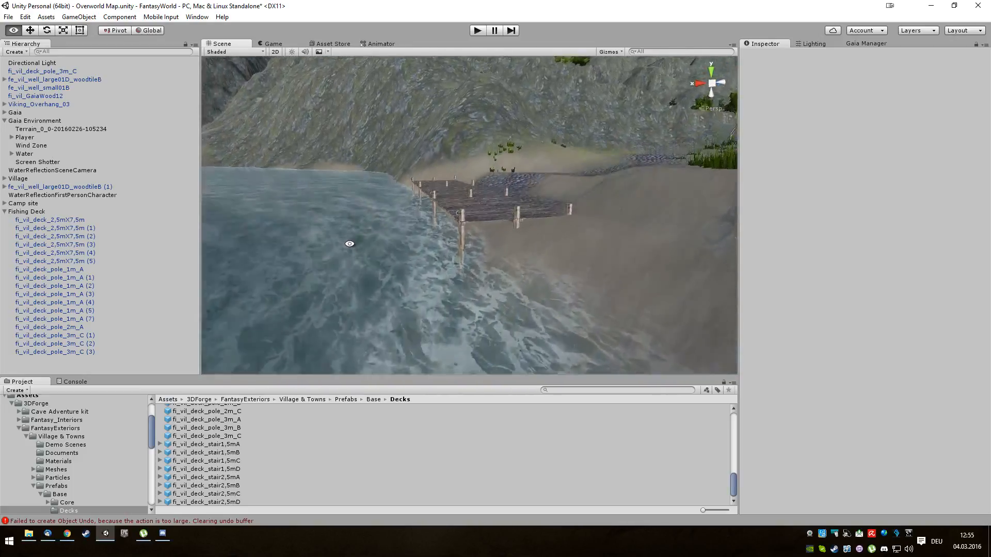
{"action": "left_click_drag", "start_coordinate": [350, 243], "coordinate": [446, 247]}
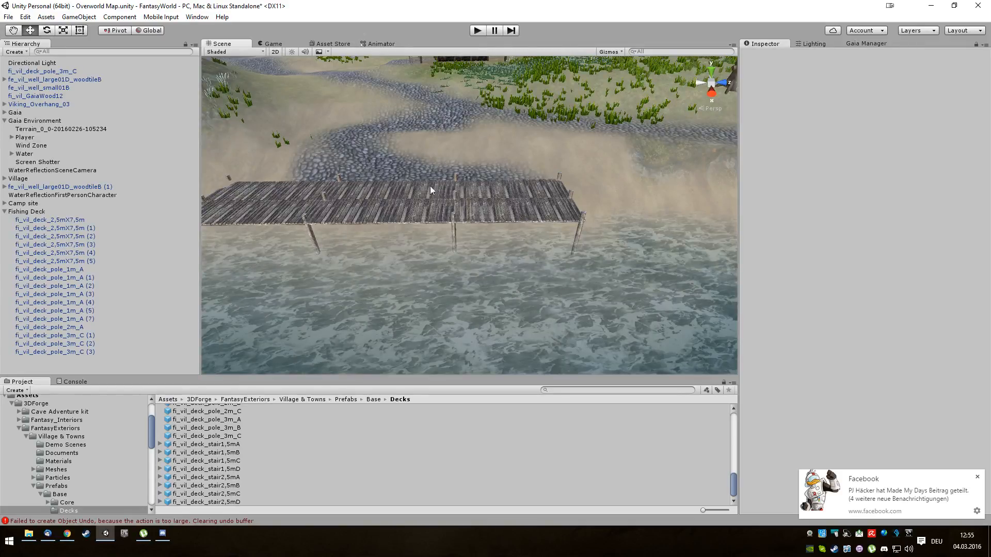
{"action": "mouse_move", "coordinate": [457, 188]}
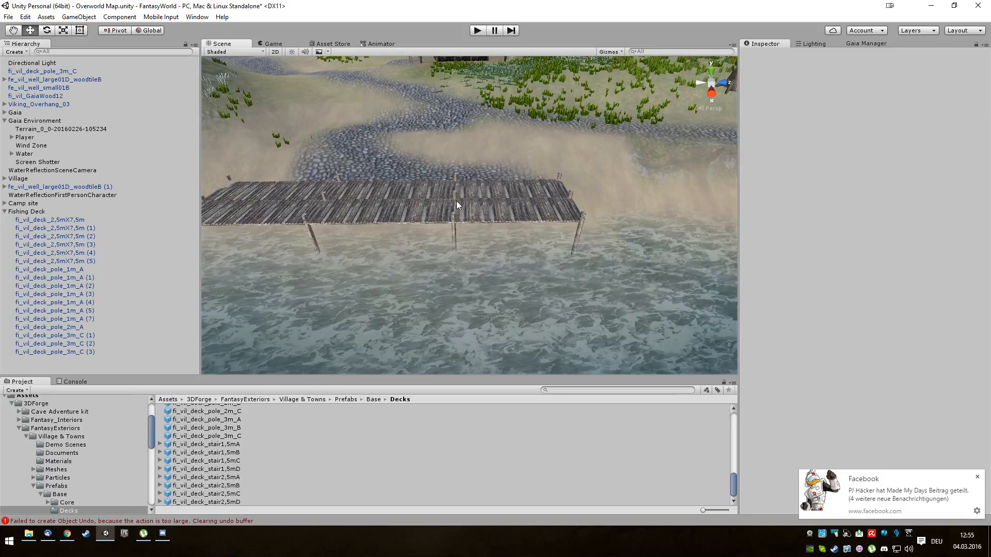
{"action": "mouse_move", "coordinate": [315, 207]}
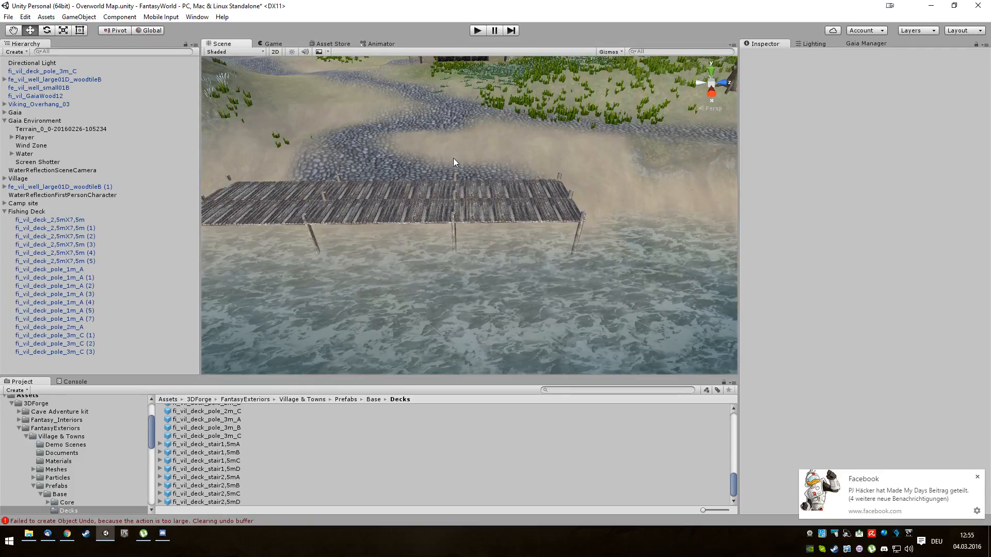
{"action": "mouse_move", "coordinate": [465, 181]}
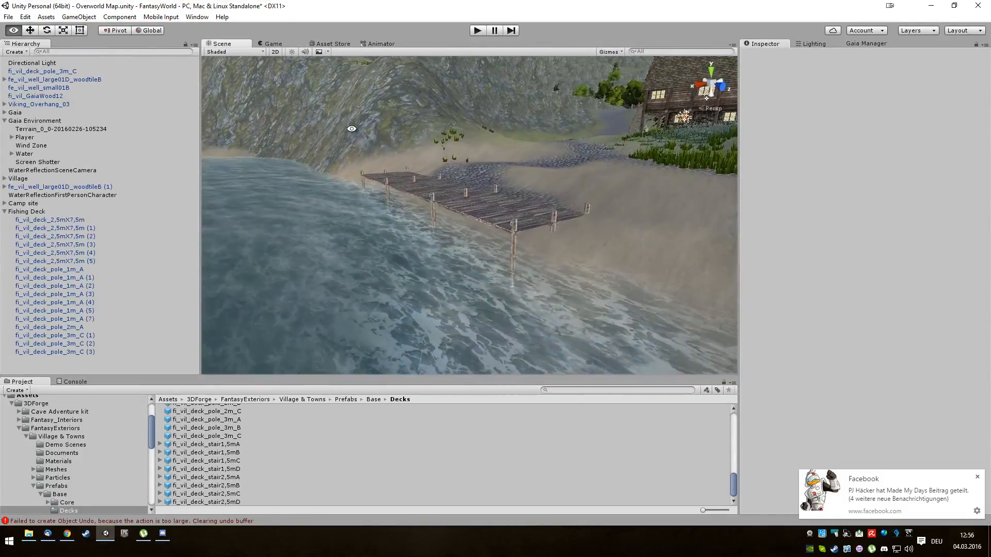
Search Google for Pinterest in Chrome, open it and reach the empty profile page.
{"action": "left_click", "coordinate": [66, 538]}
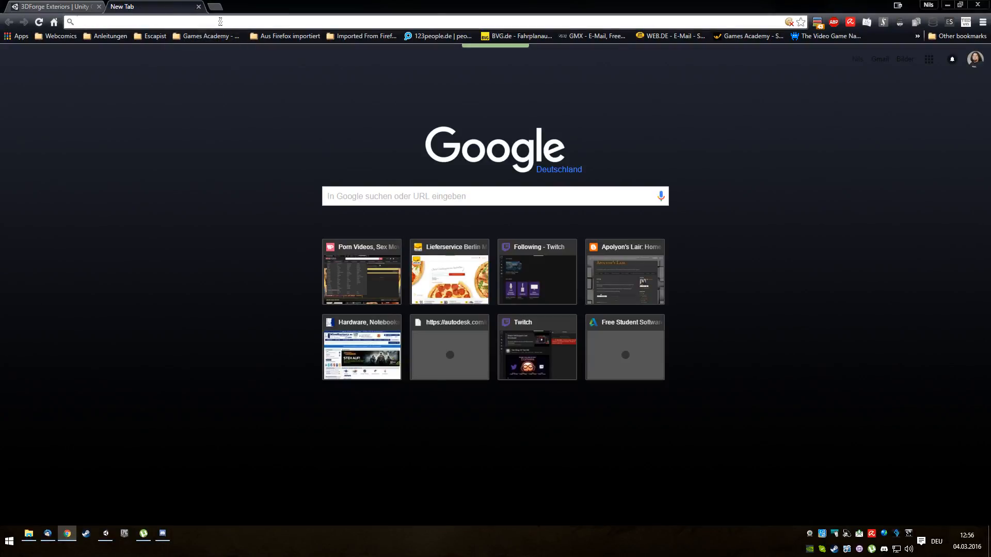
{"action": "type", "text": "pinterest"}
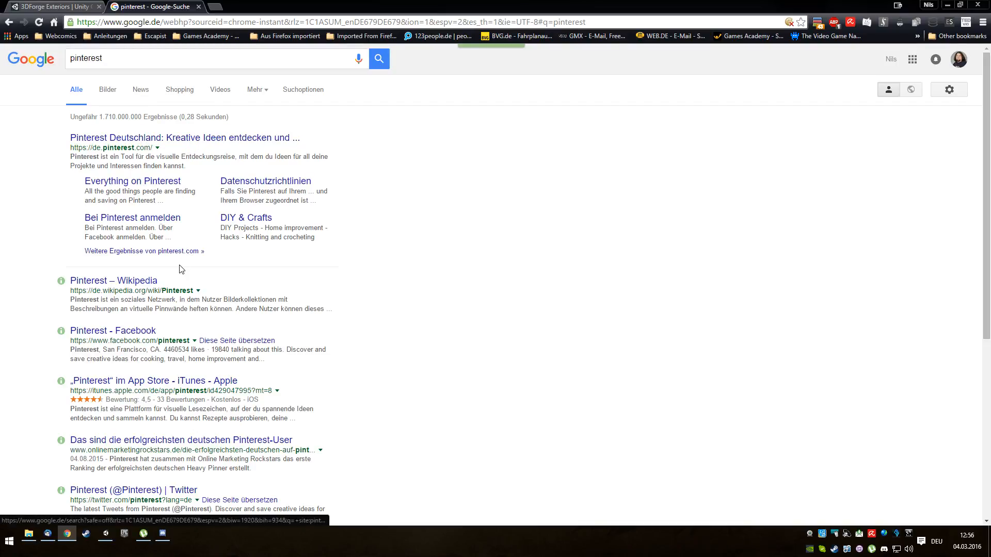
{"action": "left_click", "coordinate": [182, 137]}
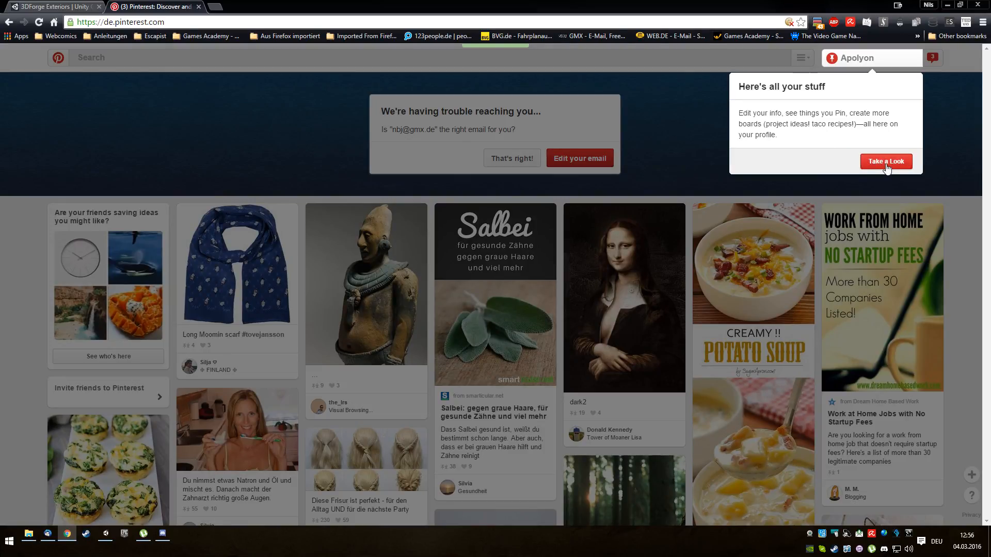
{"action": "left_click", "coordinate": [886, 161]}
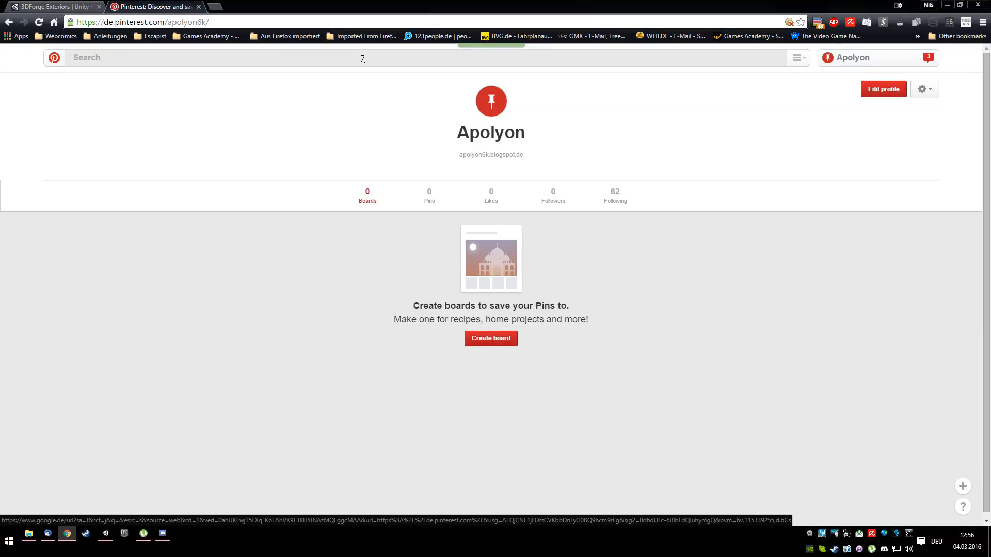
{"action": "type", "text": "fishing deck"}
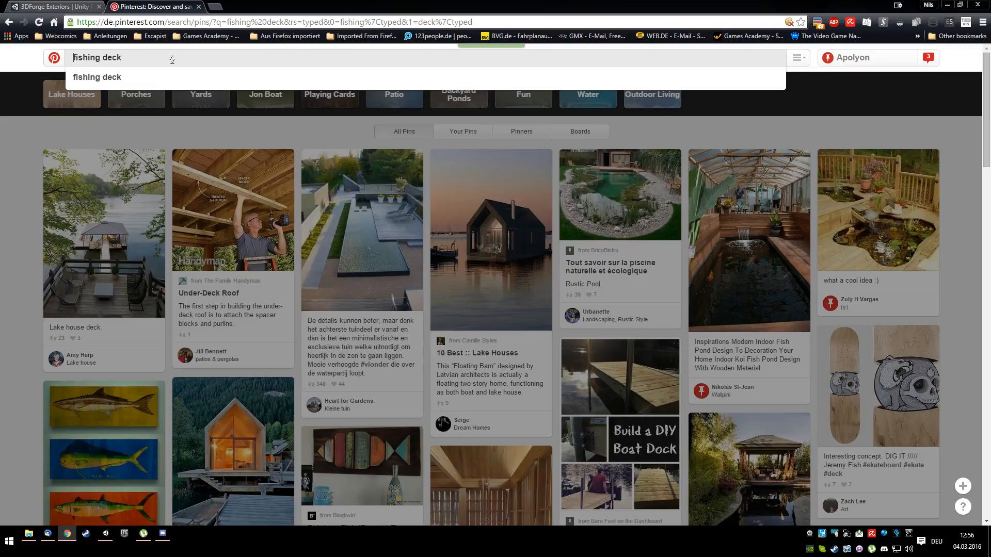
{"action": "type", "text": "medieval"}
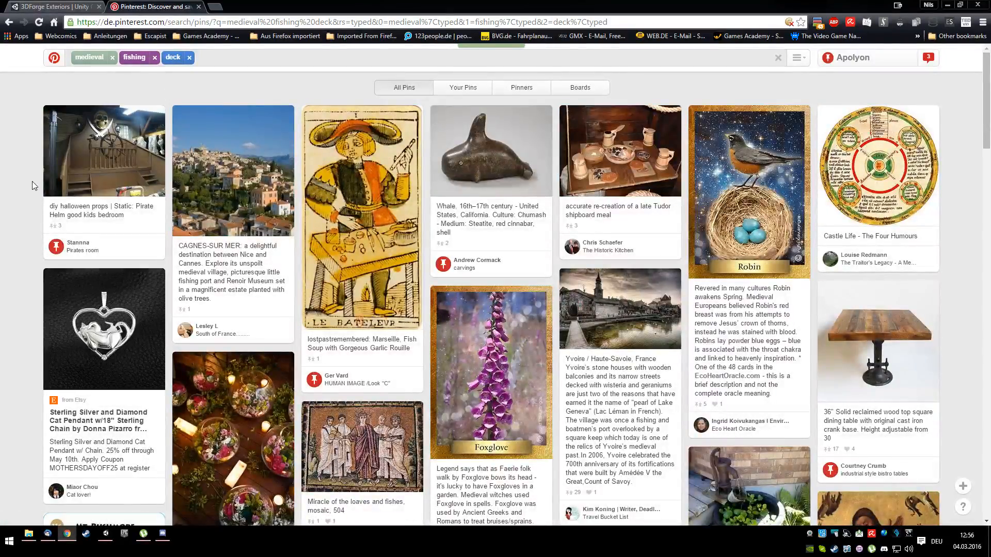
{"action": "scroll", "scroll_direction": "down", "scroll_amount": 3}
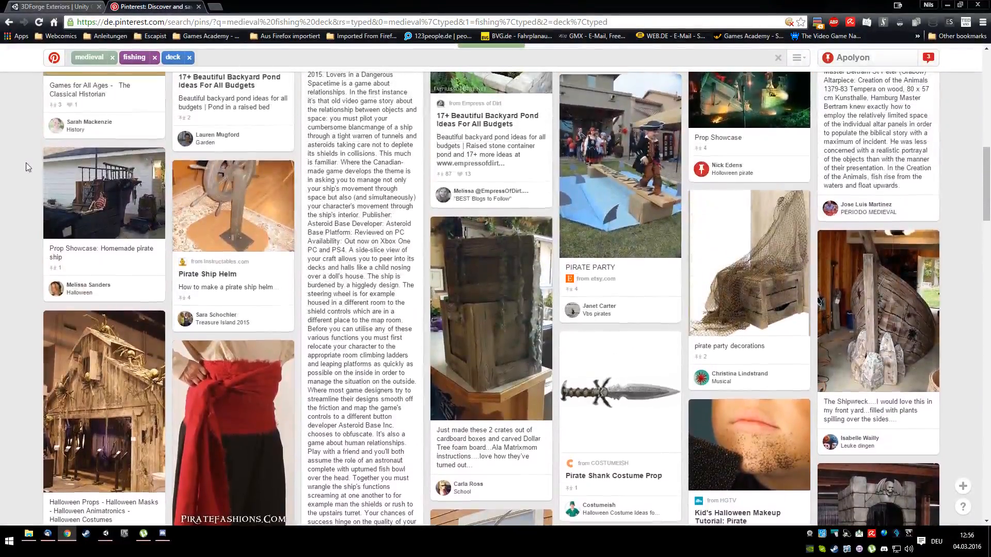
{"action": "scroll", "scroll_direction": "down", "scroll_amount": 3}
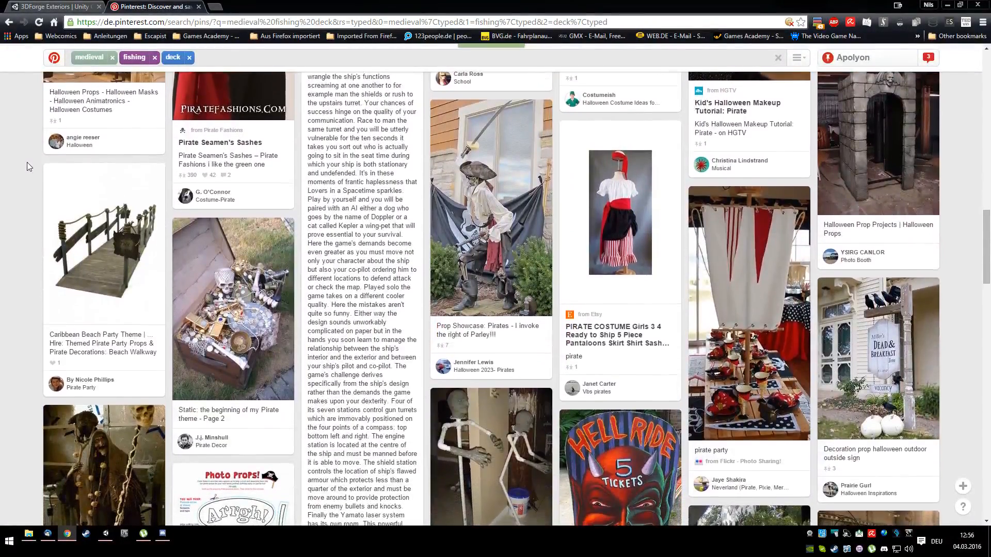
{"action": "scroll", "scroll_direction": "down", "scroll_amount": 3}
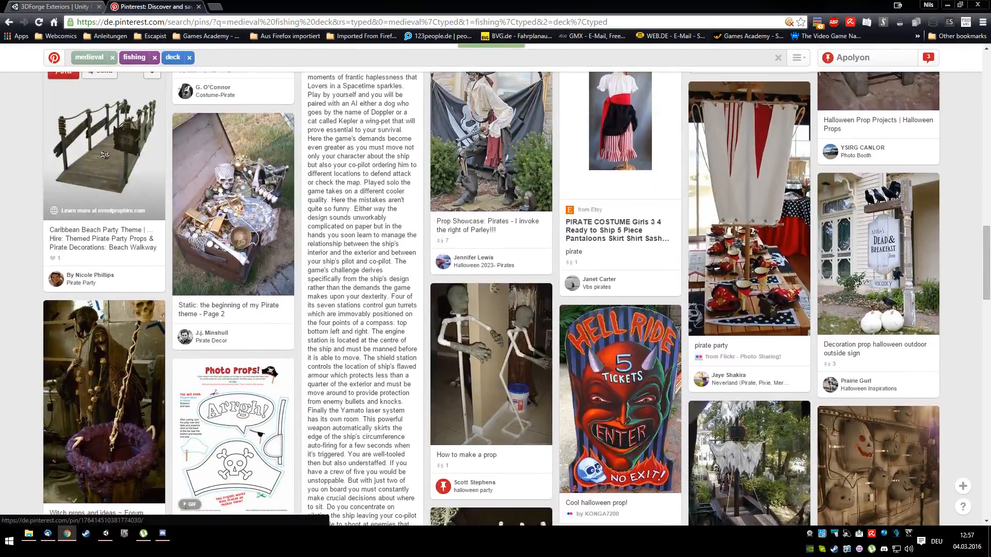
{"action": "scroll", "scroll_direction": "down", "scroll_amount": 3}
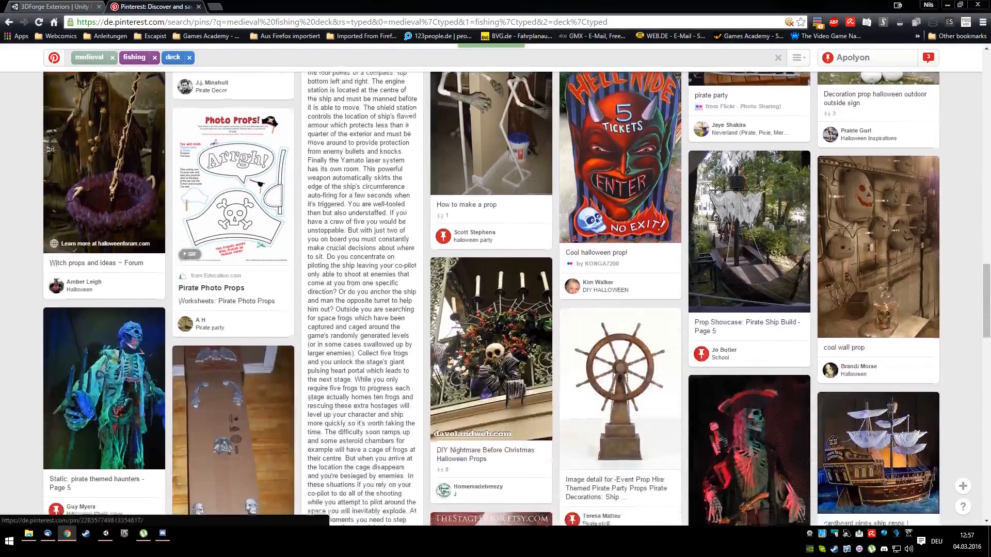
{"action": "scroll", "scroll_direction": "down", "scroll_amount": 3}
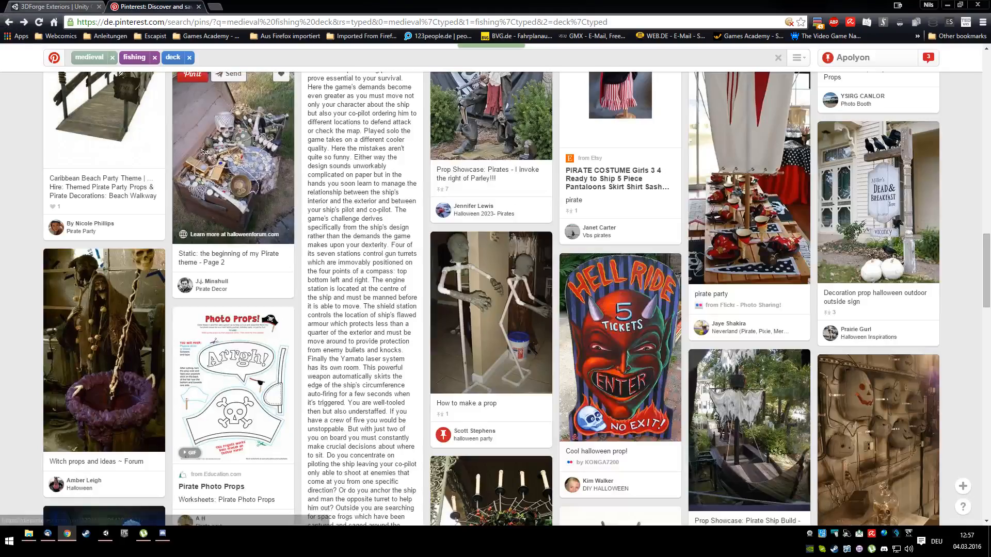
{"action": "scroll", "scroll_direction": "down", "scroll_amount": 3}
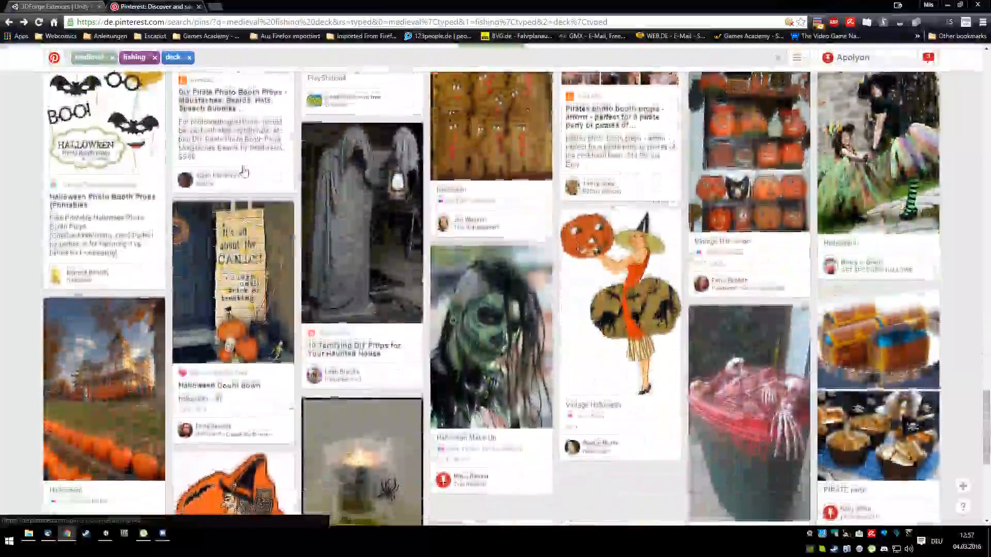
{"action": "scroll", "scroll_direction": "down", "scroll_amount": 3}
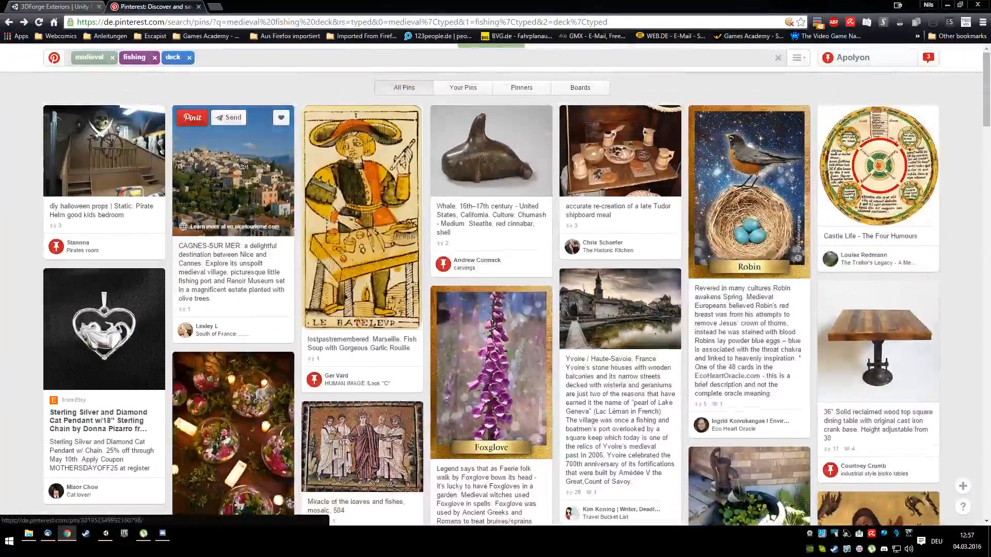
Search medieval harbor instead and open the harbor house fantasy map pin.
{"action": "left_click", "coordinate": [199, 57]}
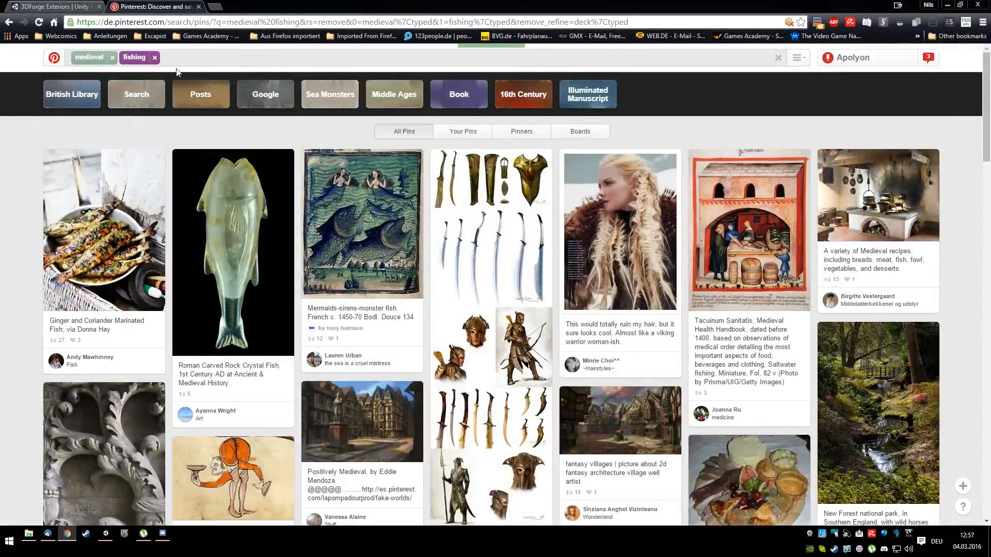
{"action": "scroll", "scroll_direction": "down", "scroll_amount": 3}
{"action": "type", "text": "arbor"}
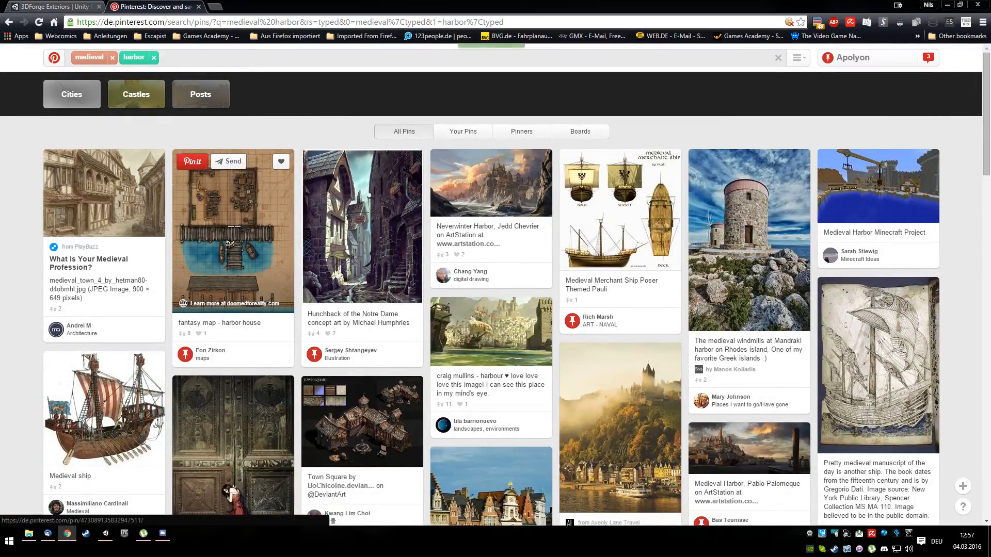
{"action": "left_click", "coordinate": [233, 229]}
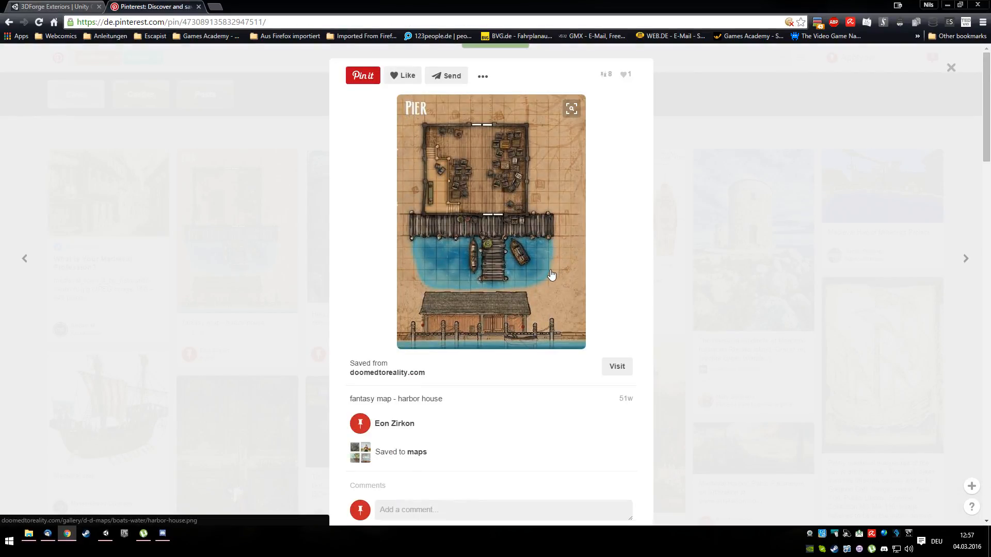
{"action": "mouse_move", "coordinate": [551, 227]}
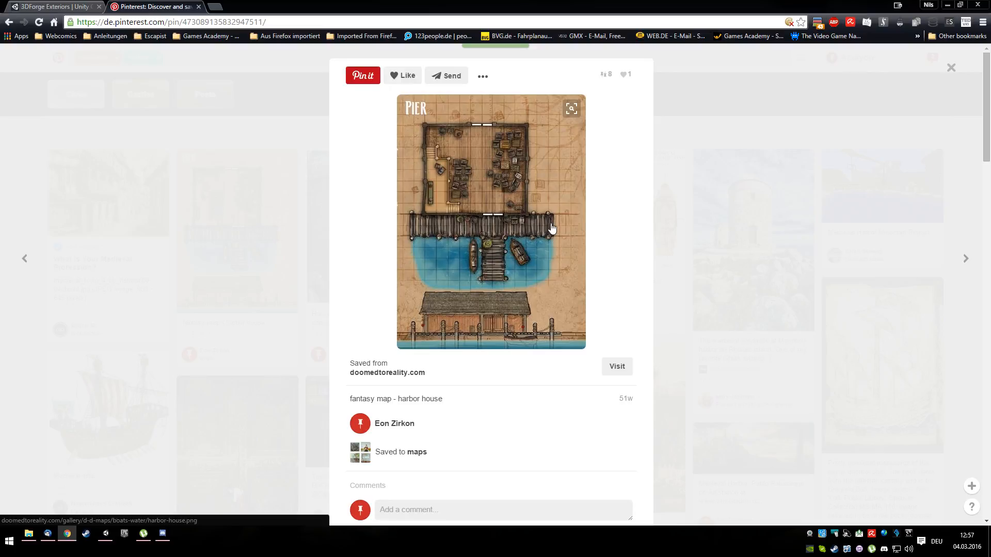
{"action": "mouse_move", "coordinate": [500, 232]}
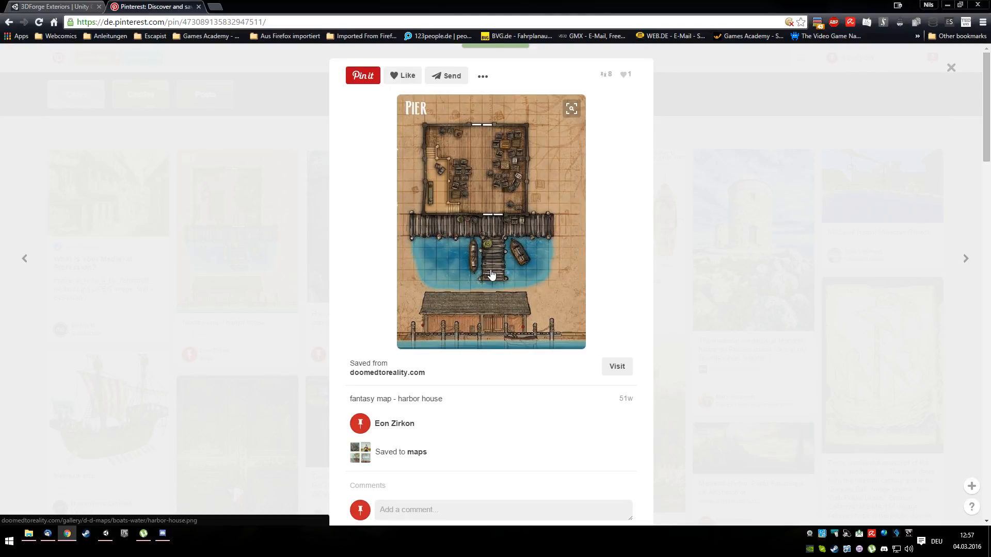
{"action": "mouse_move", "coordinate": [487, 299]}
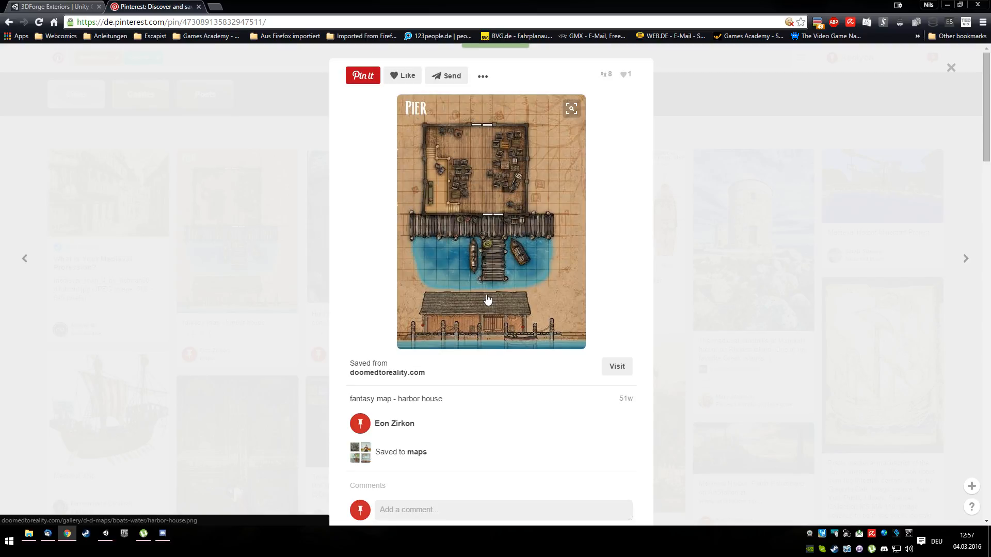
{"action": "mouse_move", "coordinate": [484, 280]}
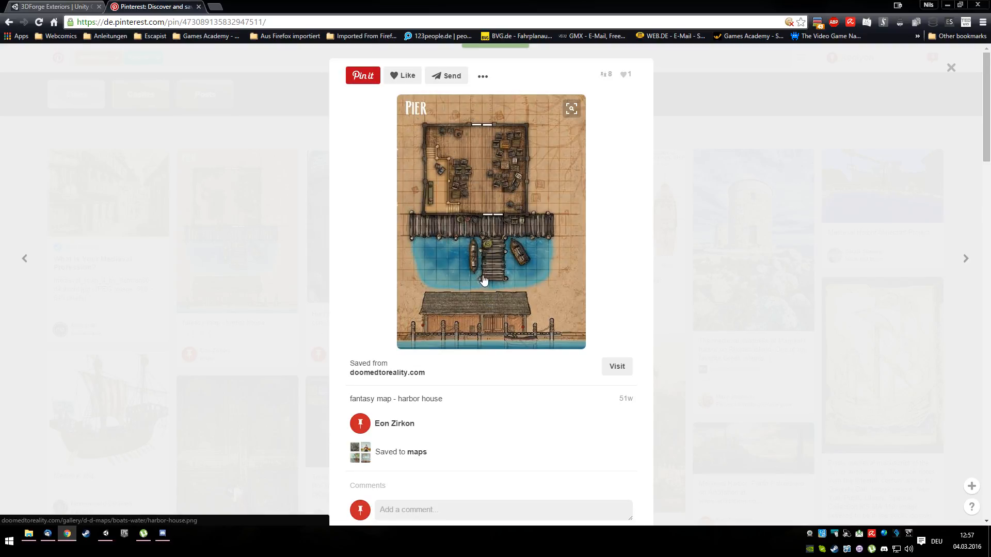
{"action": "mouse_move", "coordinate": [628, 9]}
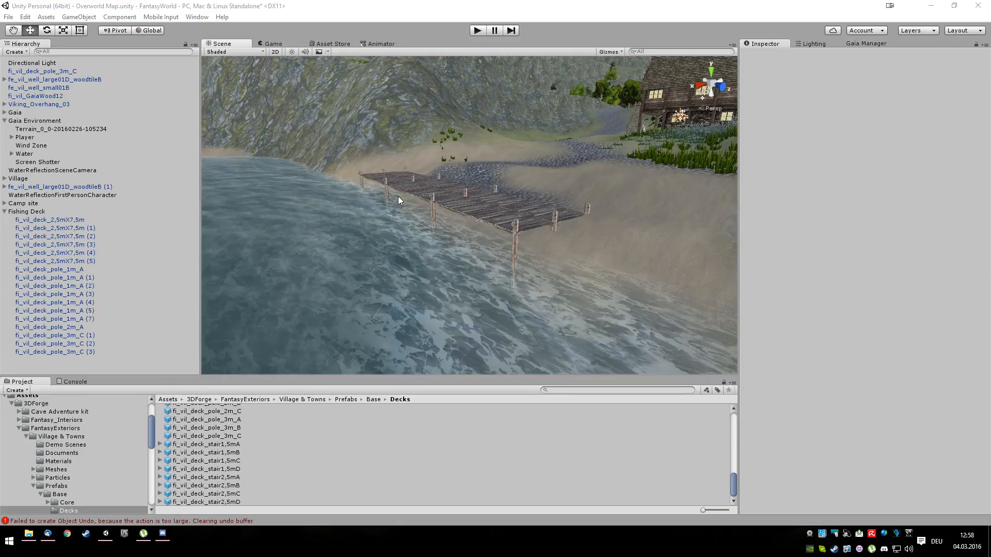
{"action": "mouse_move", "coordinate": [466, 215]}
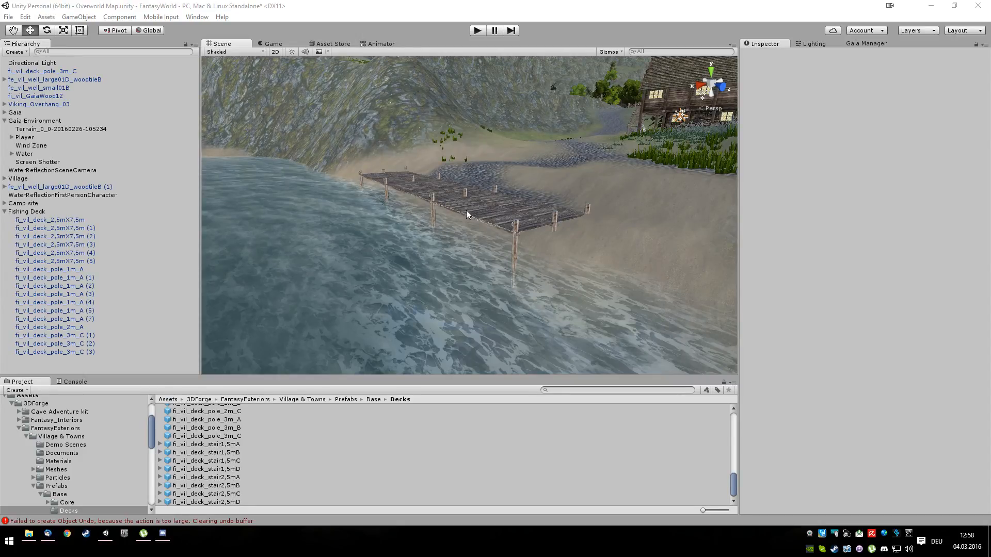
{"action": "mouse_move", "coordinate": [465, 218]}
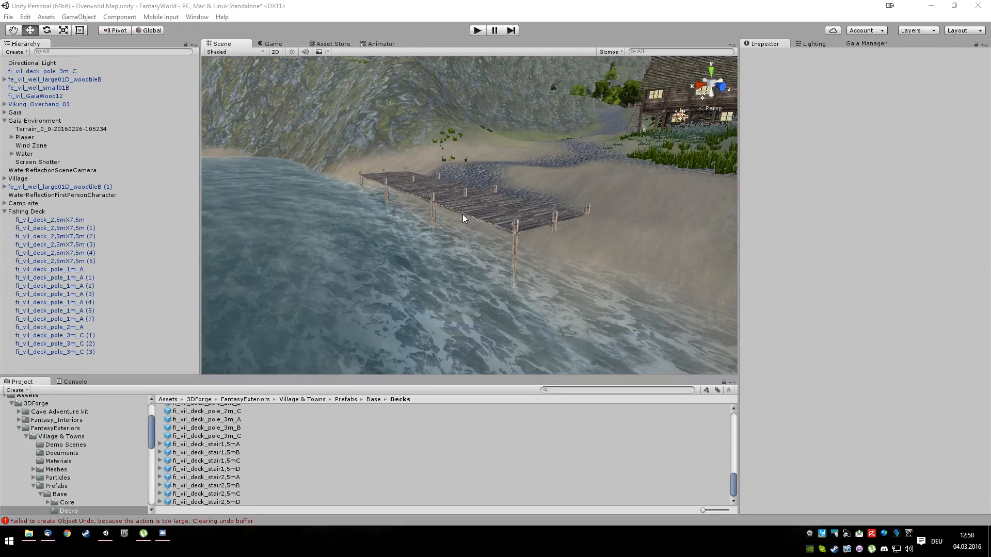
{"action": "left_click", "coordinate": [463, 218]}
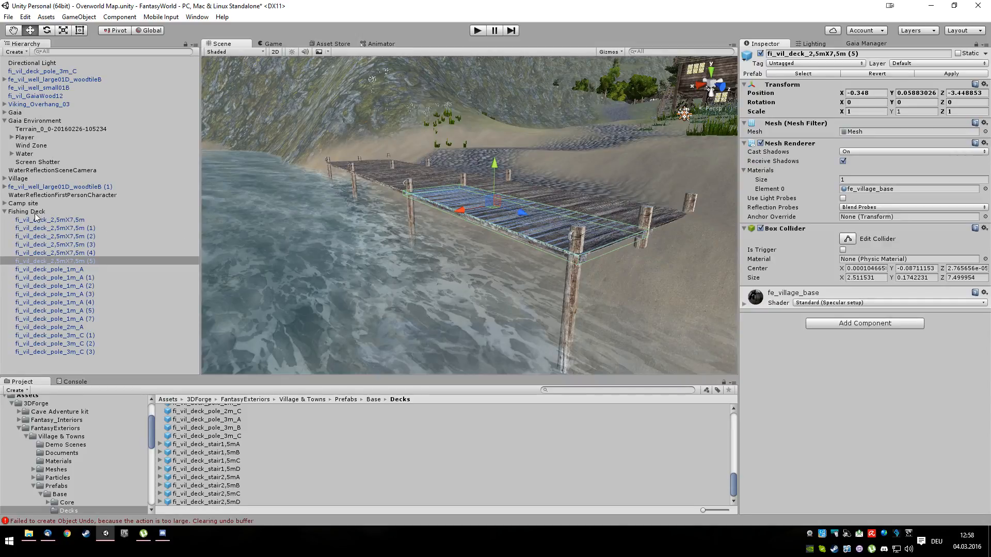
{"action": "left_click", "coordinate": [27, 211]}
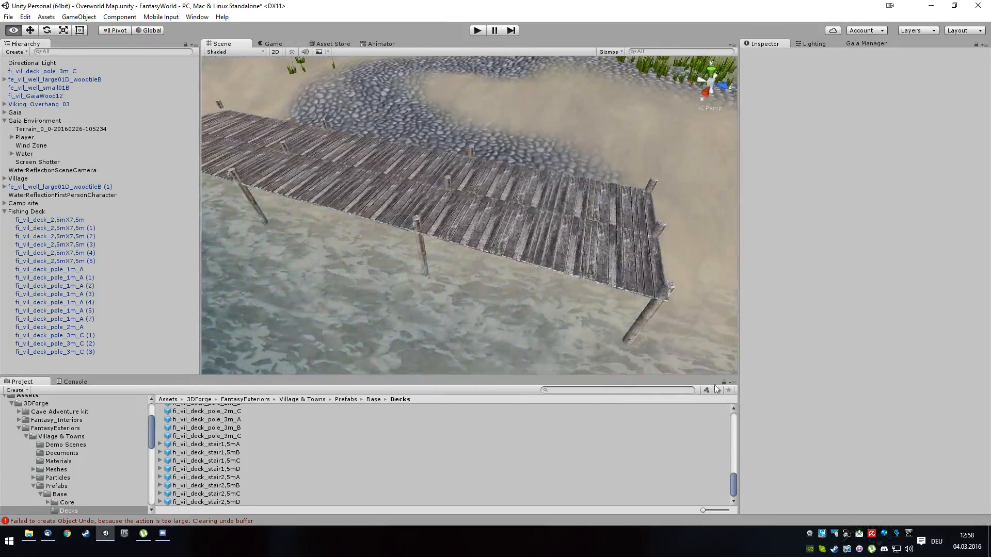
Swap short 1 m poles for a 2 m pole copy moved into place under the deck.
{"action": "left_click", "coordinate": [53, 310]}
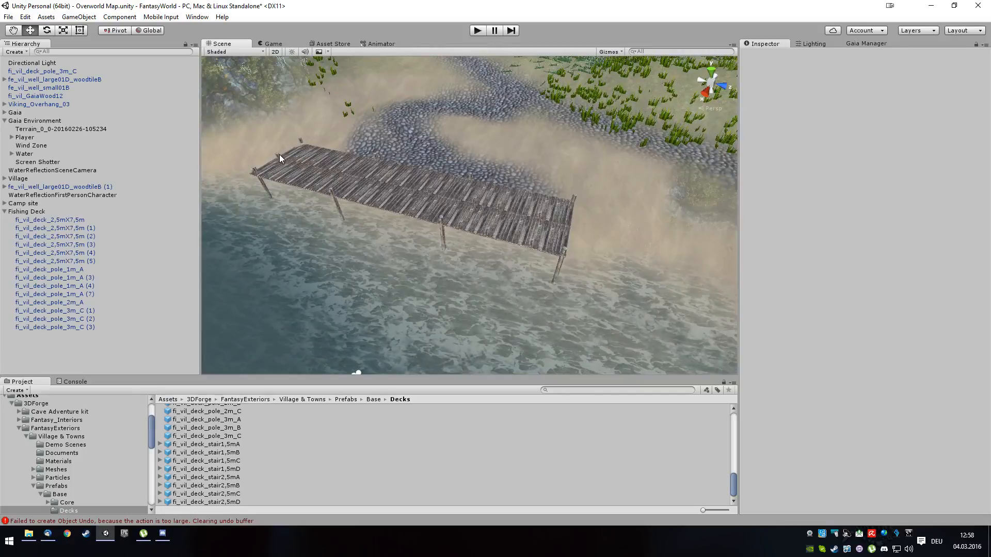
{"action": "left_click", "coordinate": [49, 302]}
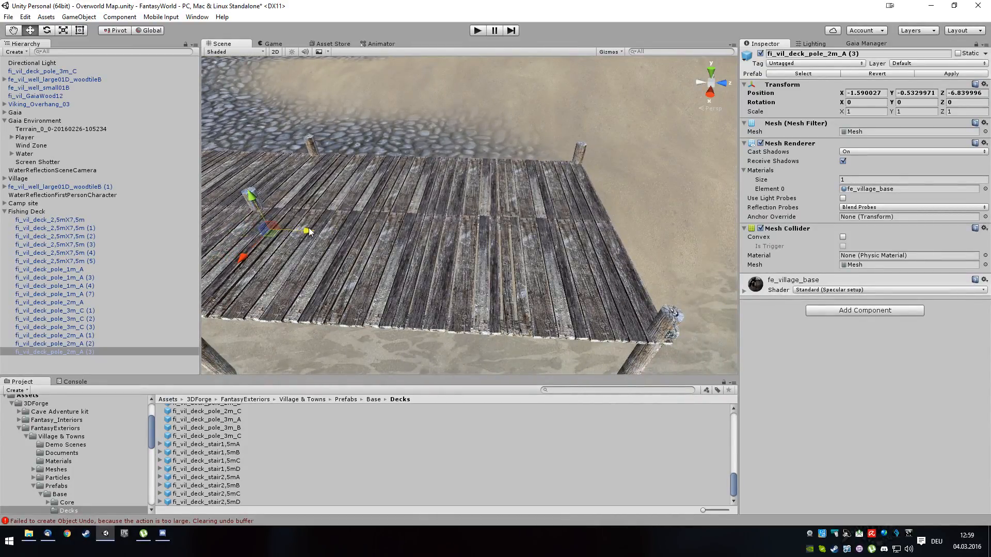
{"action": "left_click_drag", "start_coordinate": [307, 230], "coordinate": [635, 245]}
{"action": "type", "text": "0.16"}
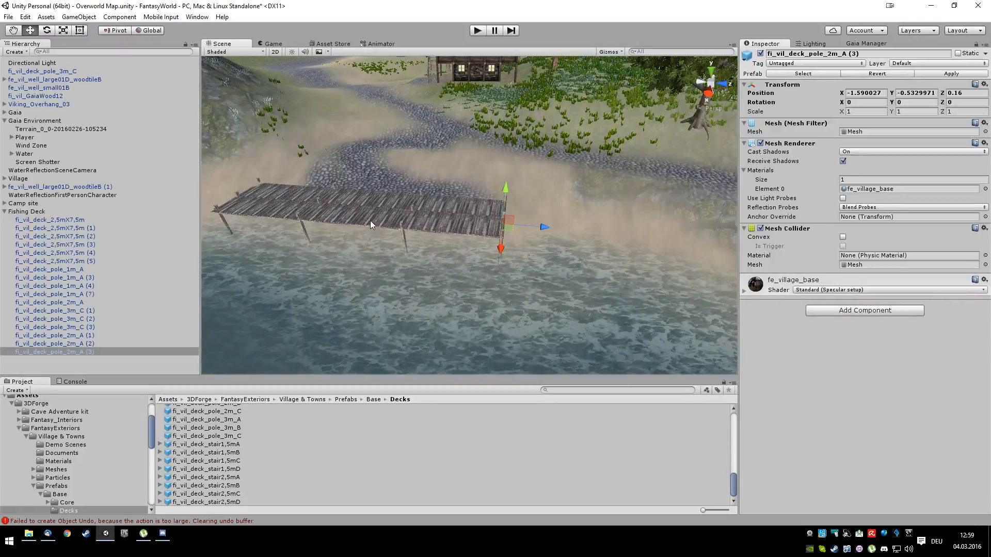
Place a side deck section perpendicular to the main deck with Y rotation 85.49.
{"action": "left_click", "coordinate": [50, 252]}
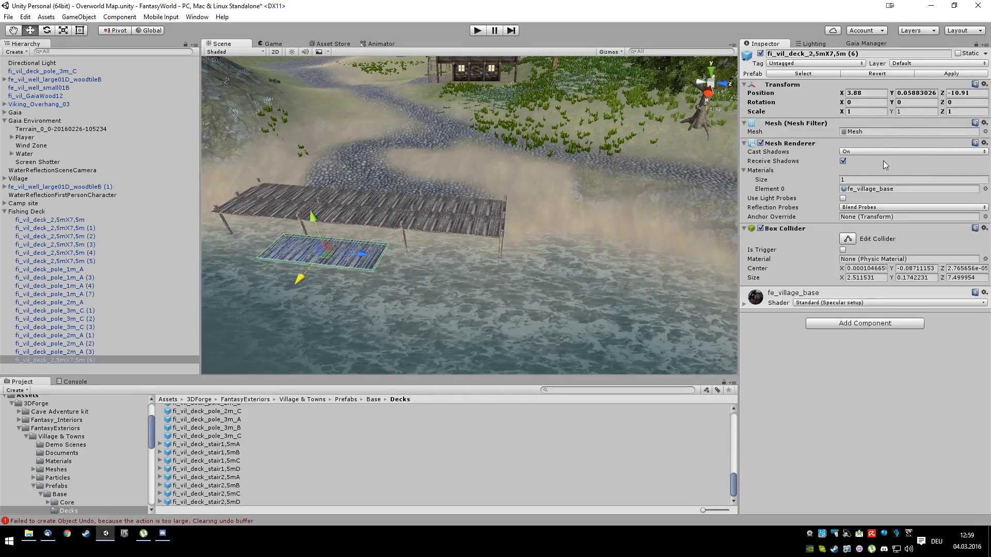
{"action": "left_click", "coordinate": [914, 102]}
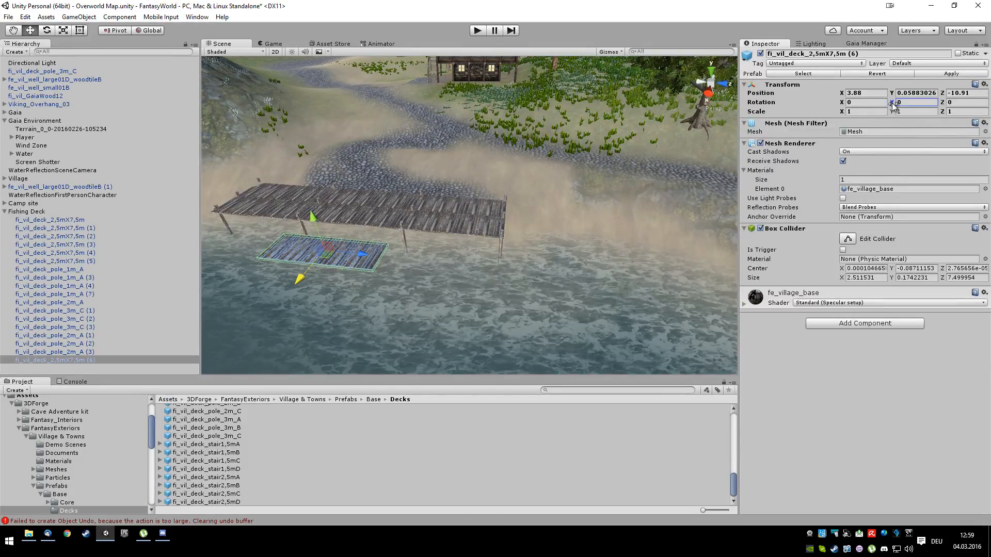
{"action": "type", "text": "85.49"}
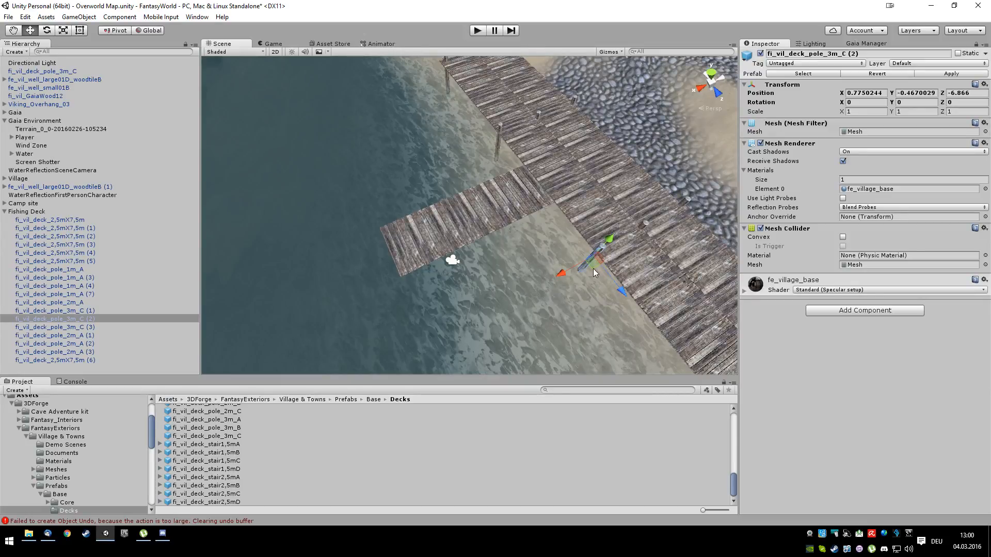
Select the fi_vil_deck_pole_3m_C prefab in the Project Decks folder.
{"action": "scroll", "scroll_direction": "down", "scroll_amount": 3}
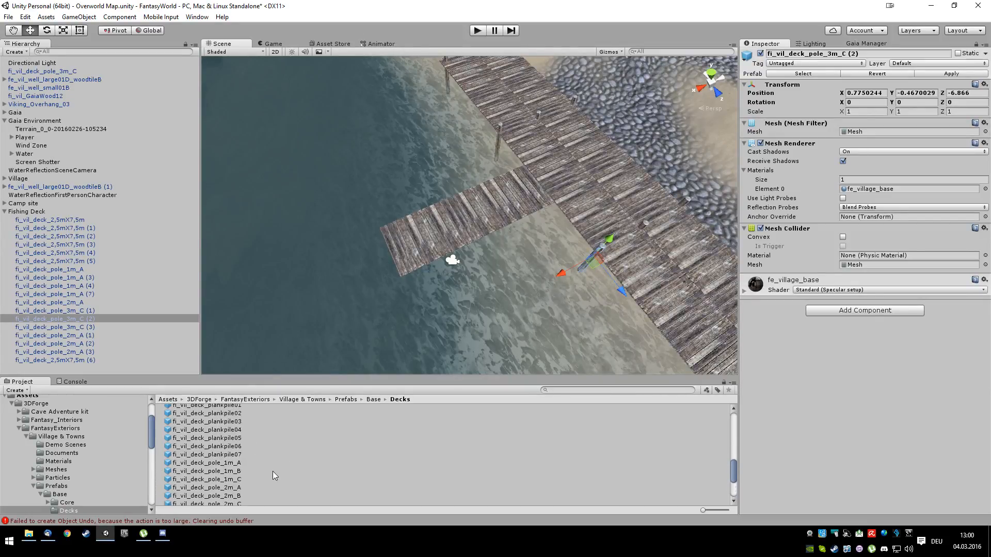
{"action": "scroll", "scroll_direction": "down", "scroll_amount": 3}
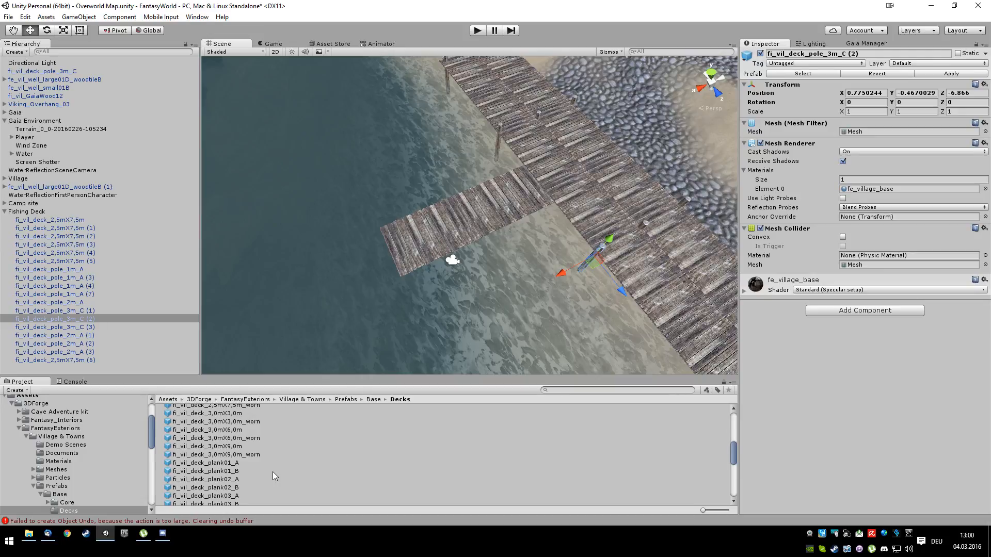
{"action": "scroll", "scroll_direction": "down", "scroll_amount": 3}
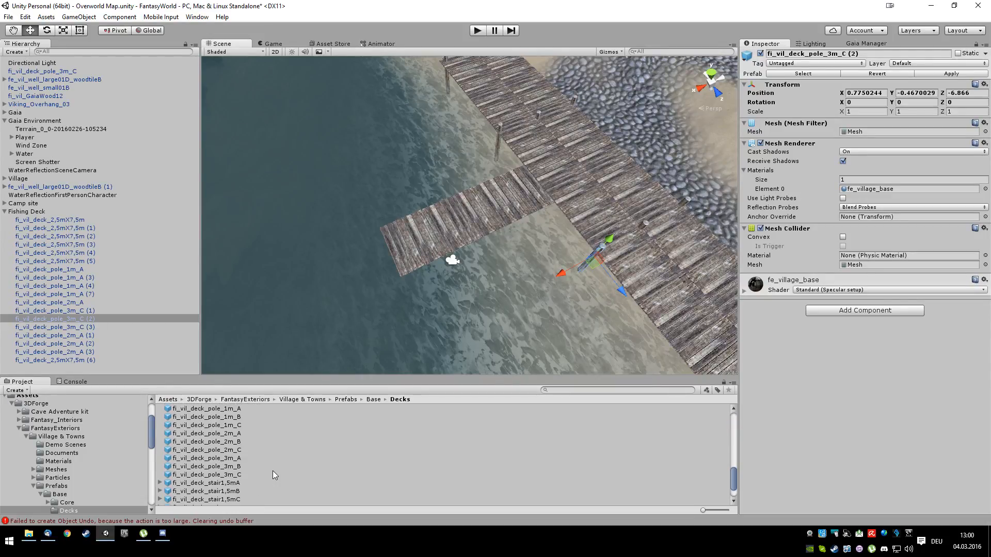
{"action": "left_click", "coordinate": [206, 475]}
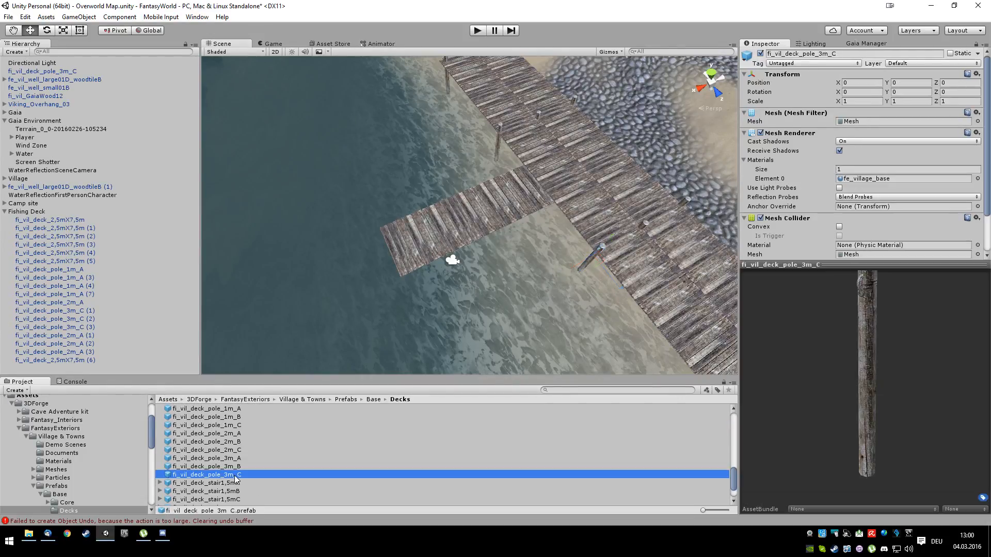